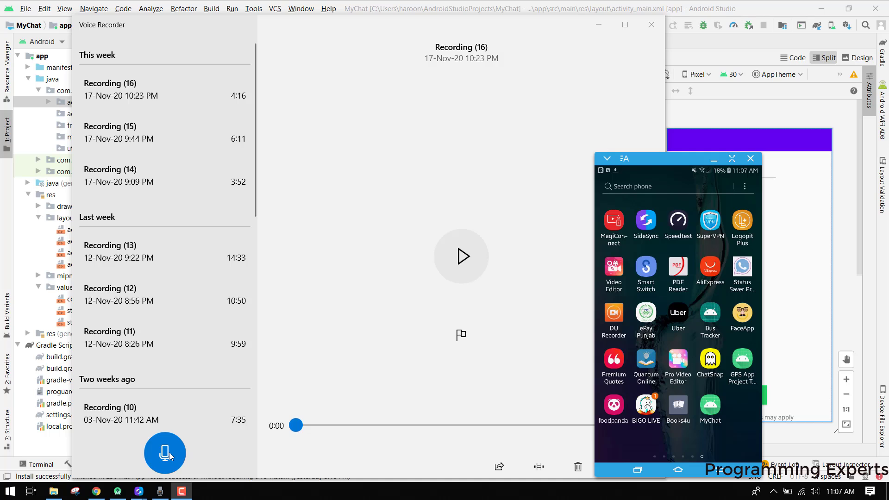
Step: Start the Voice Recorder narration recording
{"action": "left_click", "coordinate": [650, 25]}
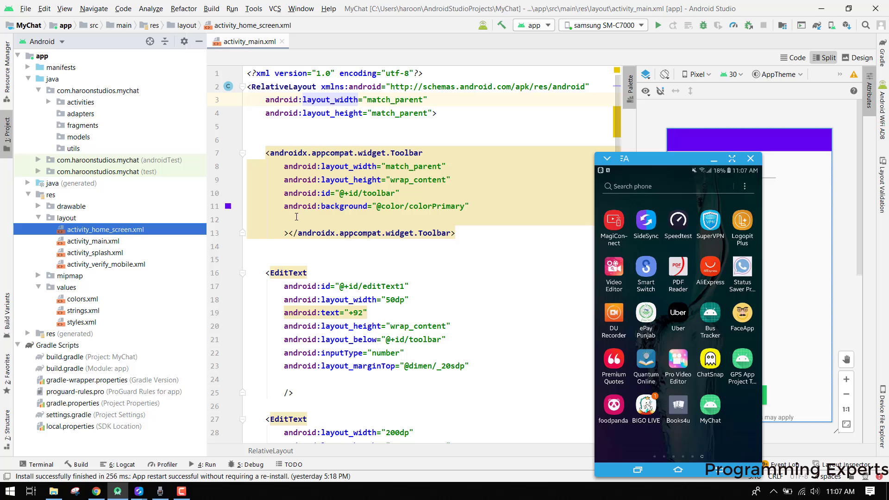
{"action": "mouse_move", "coordinate": [379, 195]}
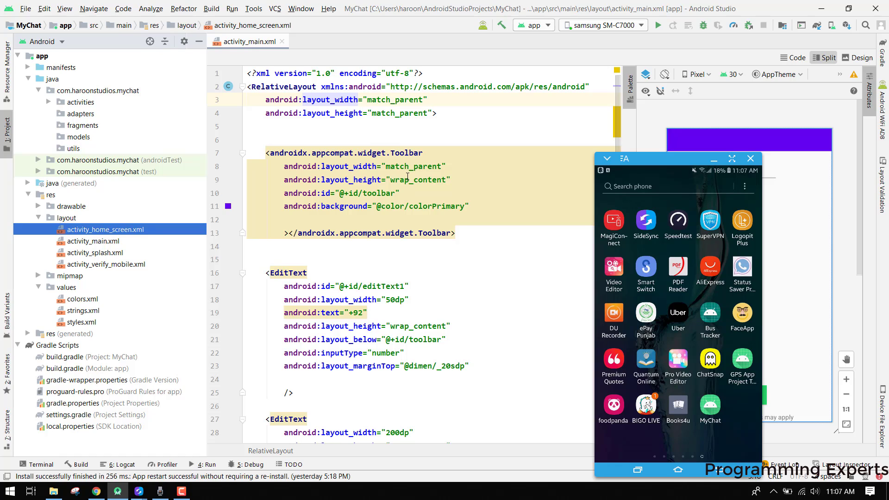
{"action": "mouse_move", "coordinate": [667, 186]}
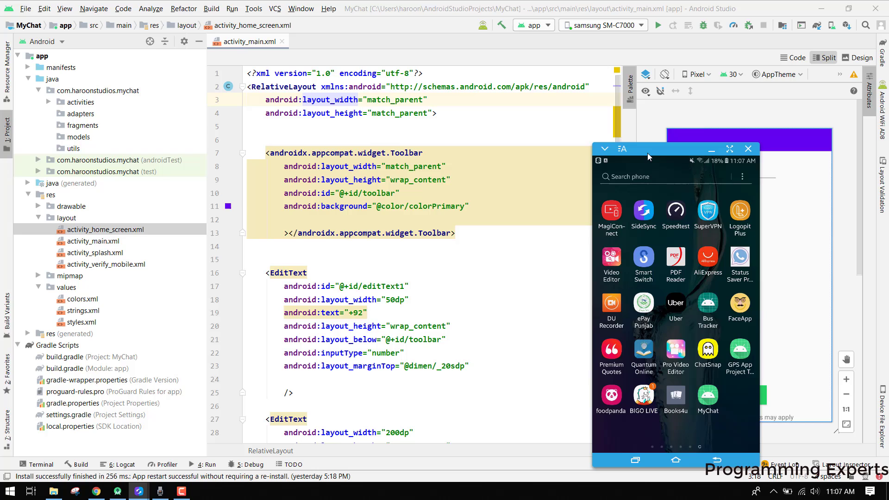
{"action": "mouse_move", "coordinate": [707, 398]}
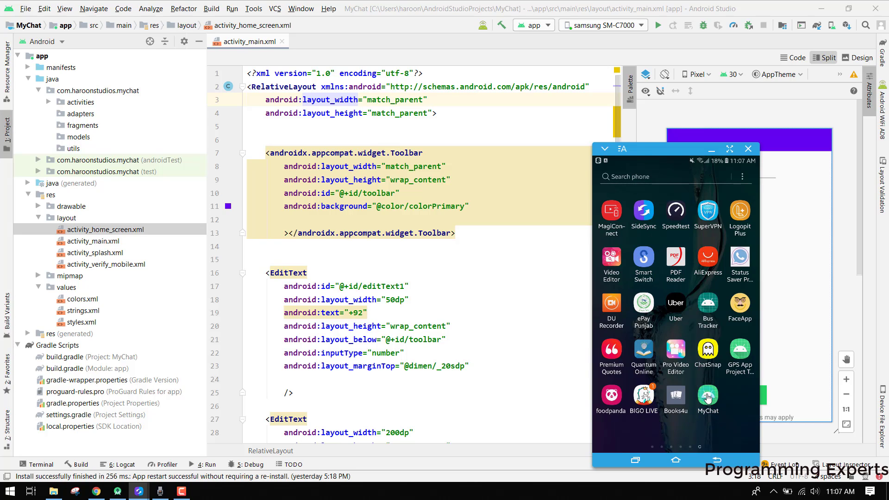
{"action": "left_click", "coordinate": [708, 397]}
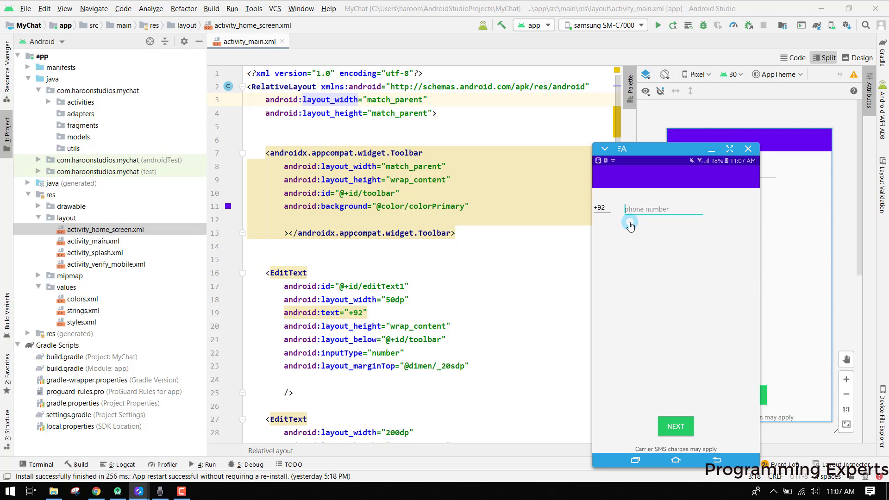
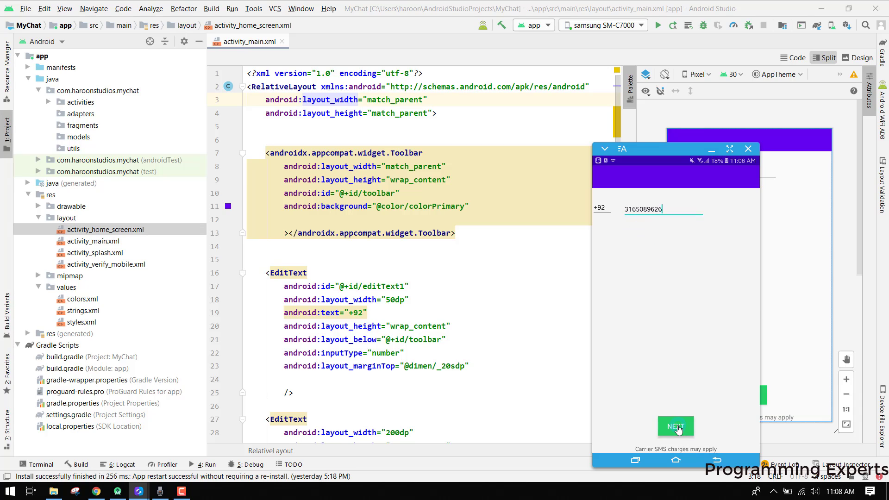
{"action": "left_click", "coordinate": [675, 426]}
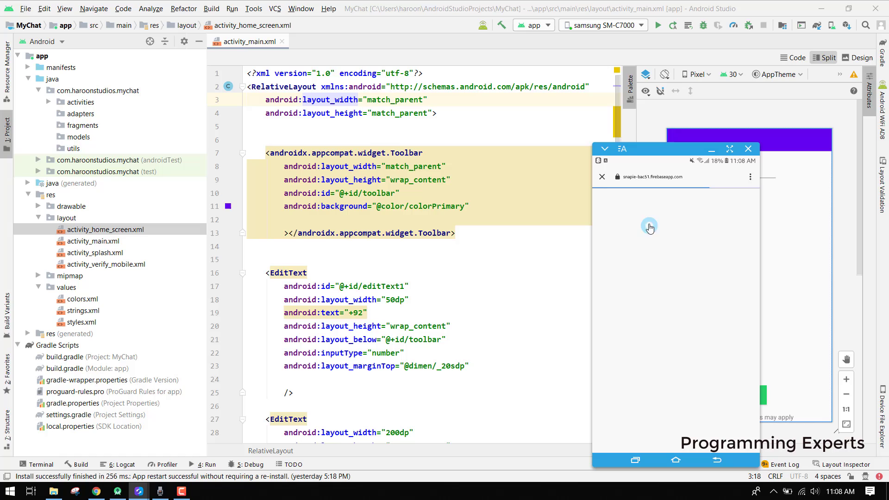
{"action": "mouse_move", "coordinate": [683, 216]}
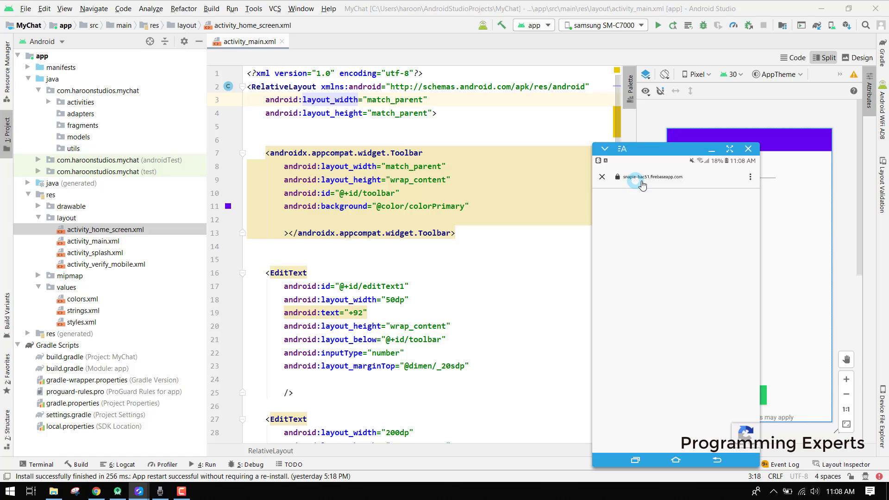
{"action": "mouse_move", "coordinate": [660, 186]}
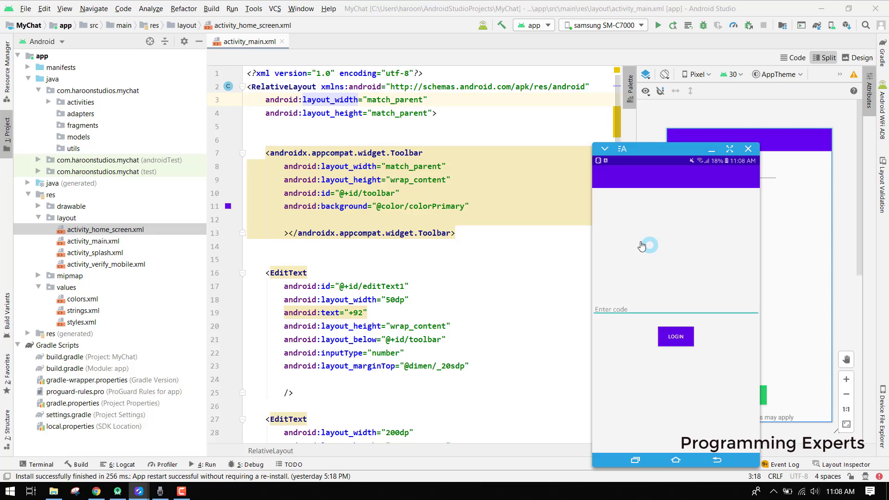
{"action": "mouse_move", "coordinate": [667, 250]}
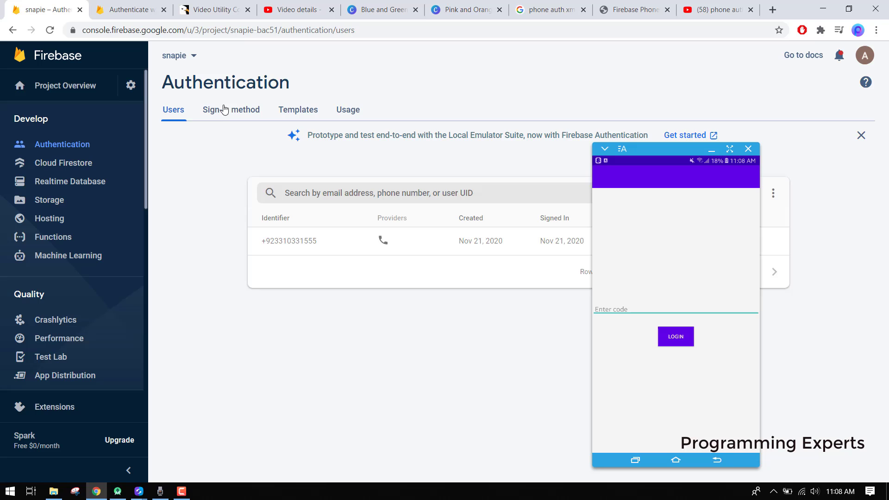
Step: Expand Firebase Sign-in method's phone numbers for testing and move the phone window aside
{"action": "left_click", "coordinate": [230, 110]}
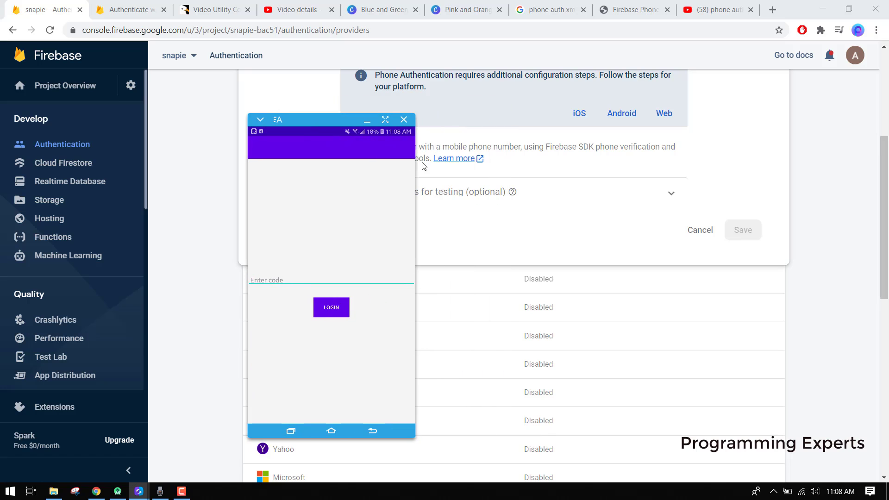
{"action": "left_click", "coordinate": [671, 193]}
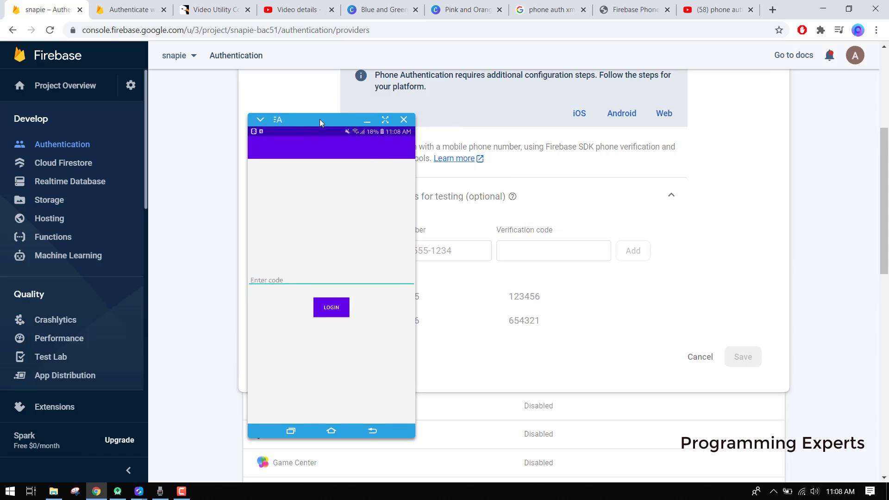
{"action": "left_click_drag", "start_coordinate": [321, 120], "coordinate": [255, 121]}
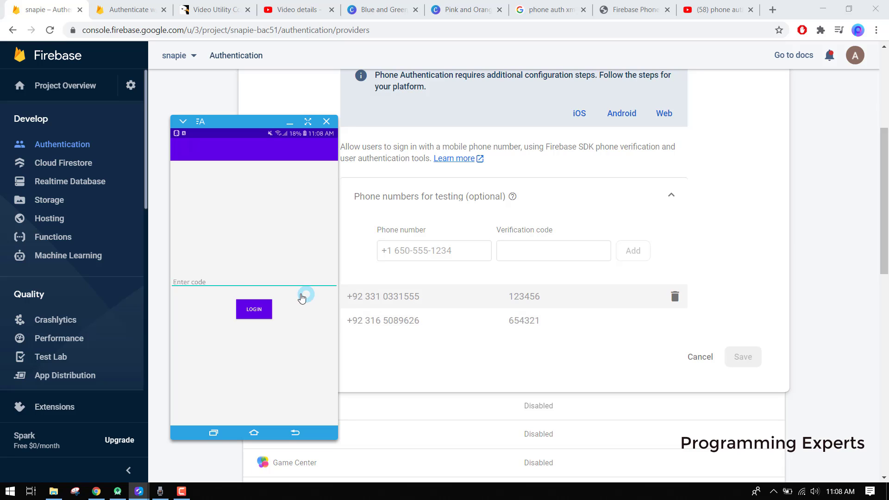
{"action": "type", "text": "333333"}
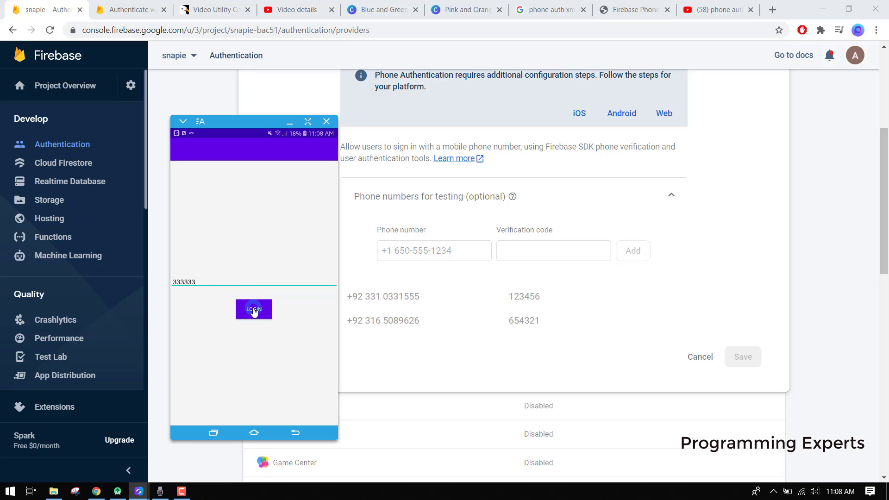
{"action": "left_click", "coordinate": [254, 309]}
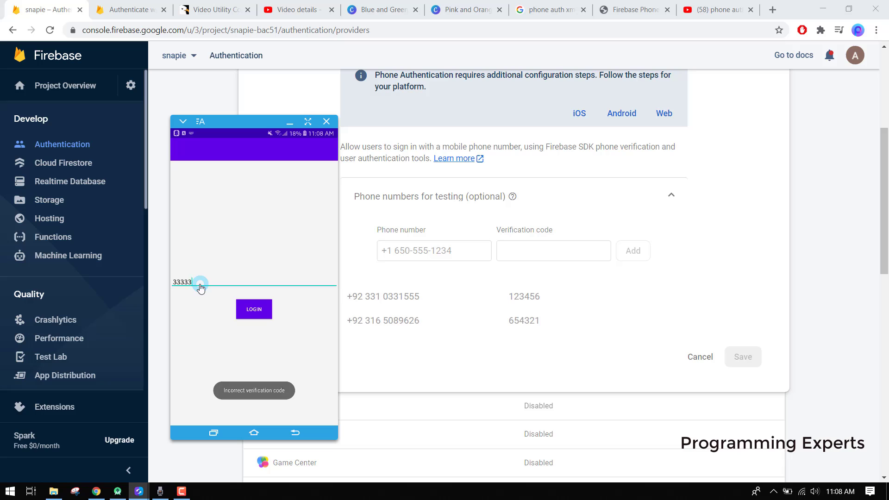
{"action": "type", "text": "654321"}
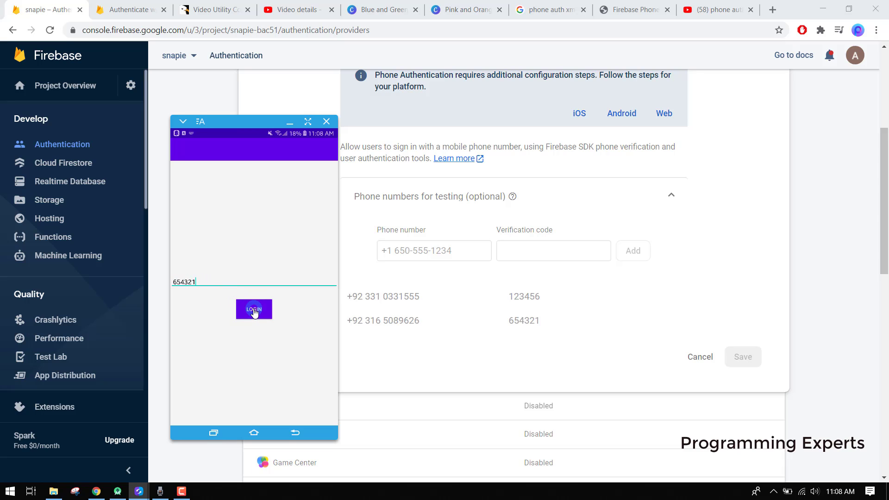
{"action": "left_click", "coordinate": [254, 310]}
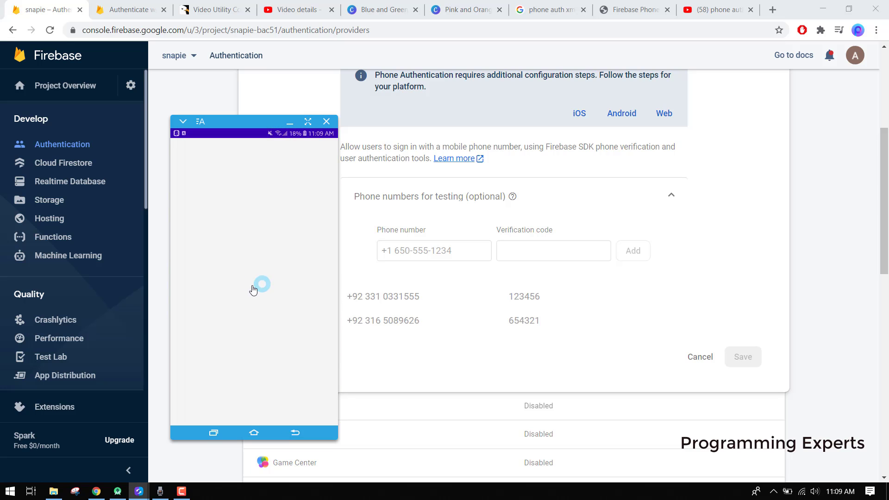
{"action": "mouse_move", "coordinate": [239, 314]}
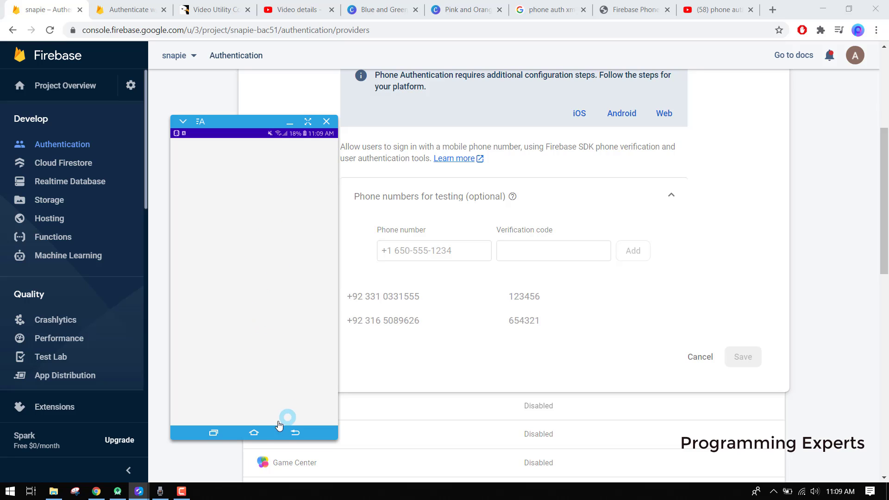
{"action": "mouse_move", "coordinate": [289, 137]}
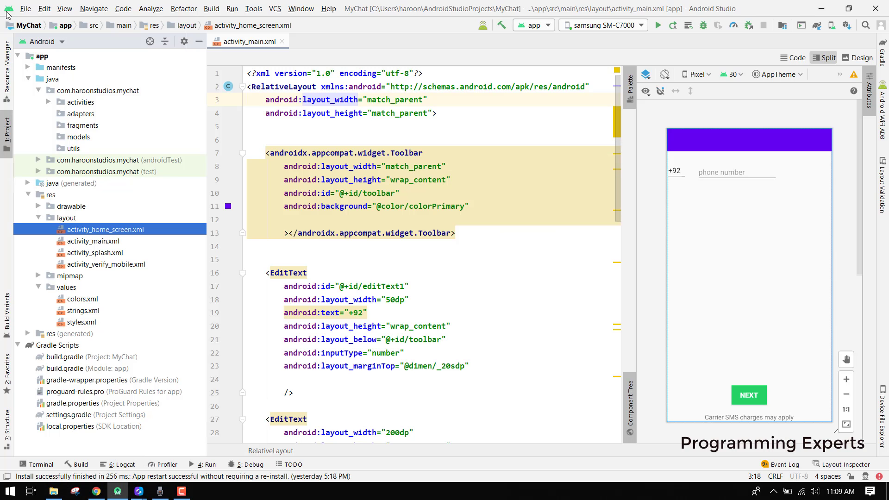
Step: Preview the Empty Activity project template, cancel, and scroll the Project panel to activities
{"action": "left_click", "coordinate": [25, 8]}
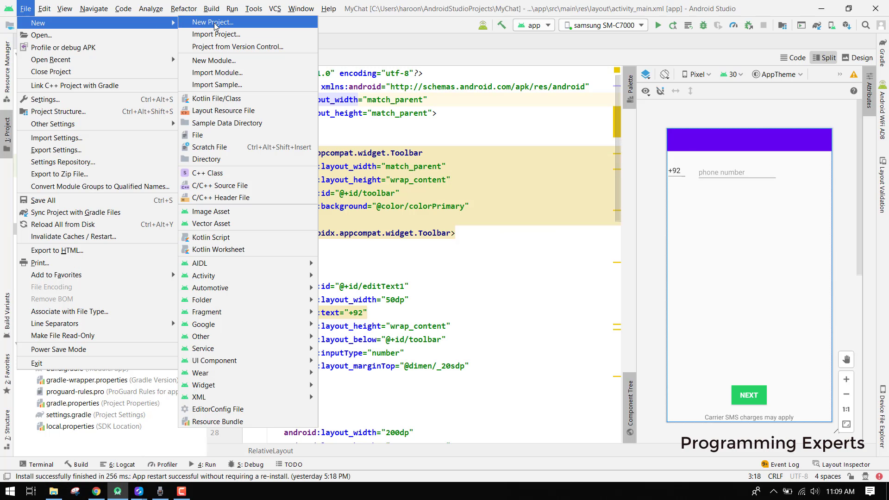
{"action": "left_click", "coordinate": [213, 21]}
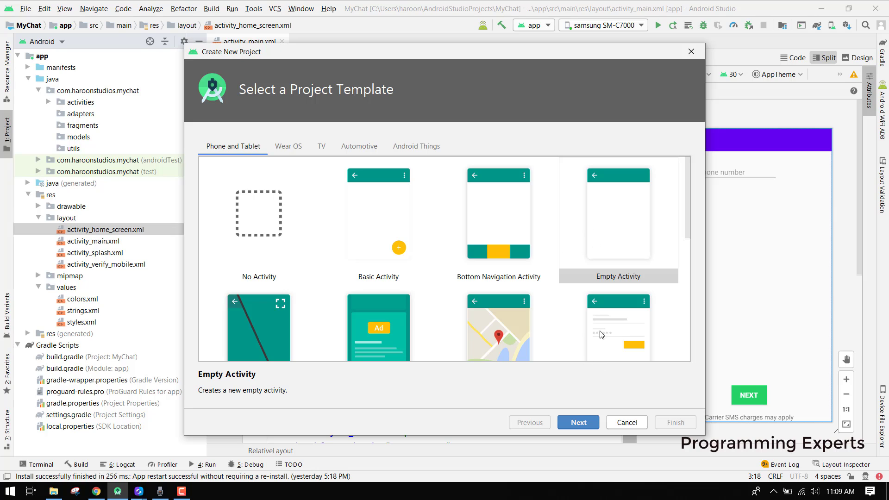
{"action": "left_click", "coordinate": [617, 221]}
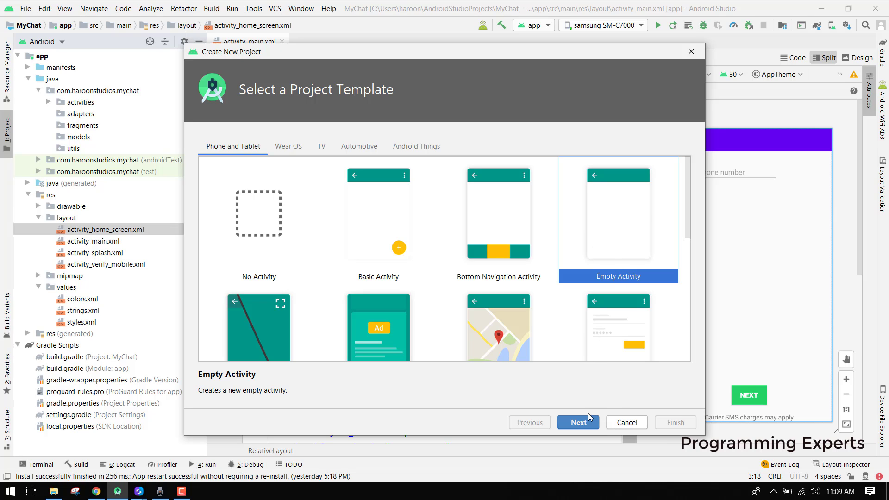
{"action": "left_click", "coordinate": [626, 422]}
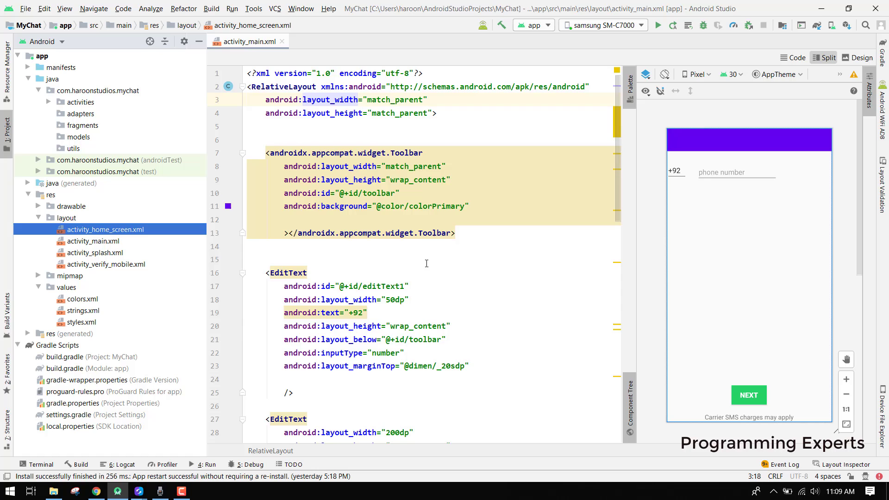
{"action": "scroll", "scroll_direction": "down", "scroll_amount": 3}
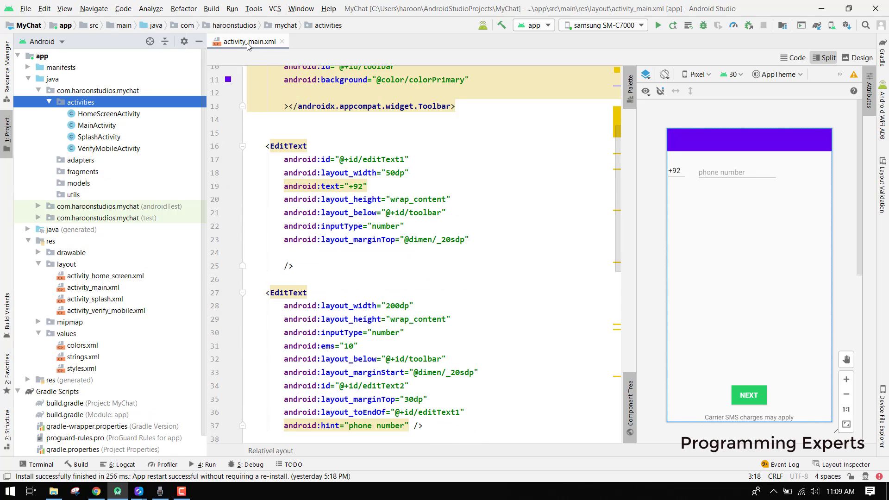
Step: Open MainActivity.java and close the activity_main.xml and SplashActivity tabs
{"action": "left_click", "coordinate": [281, 40]}
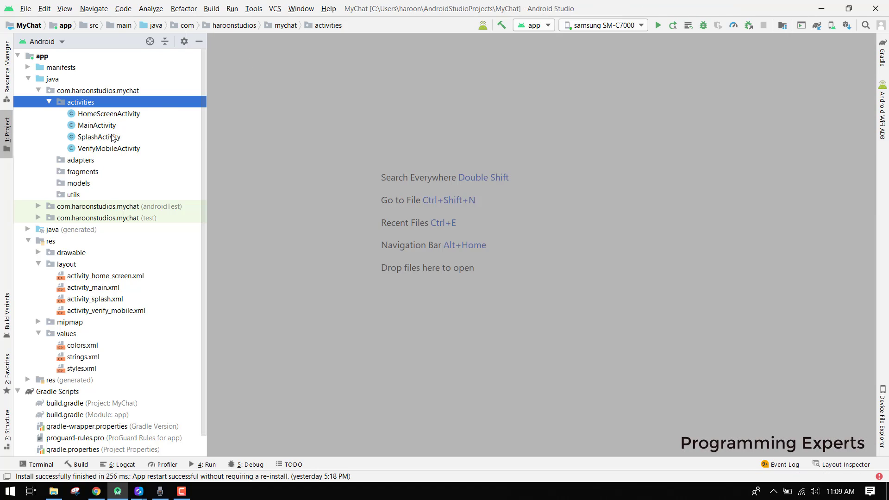
{"action": "double_click", "coordinate": [99, 137]}
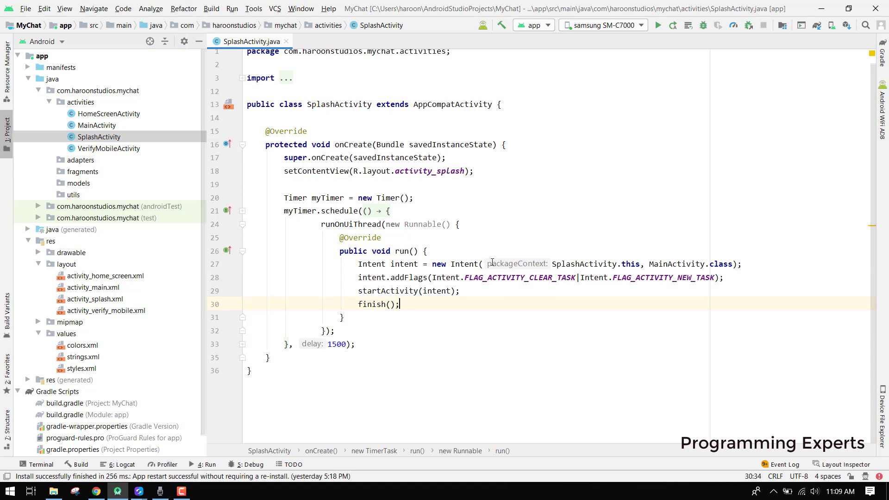
{"action": "left_click", "coordinate": [334, 41]}
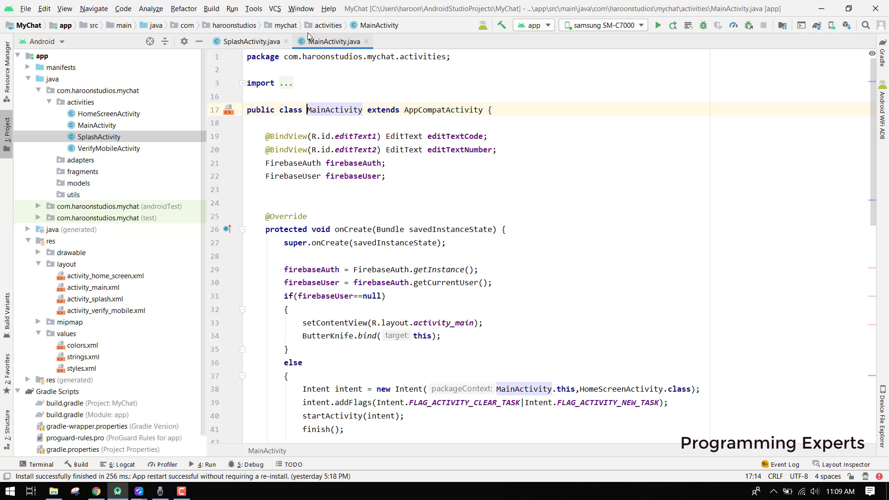
{"action": "left_click", "coordinate": [286, 40]}
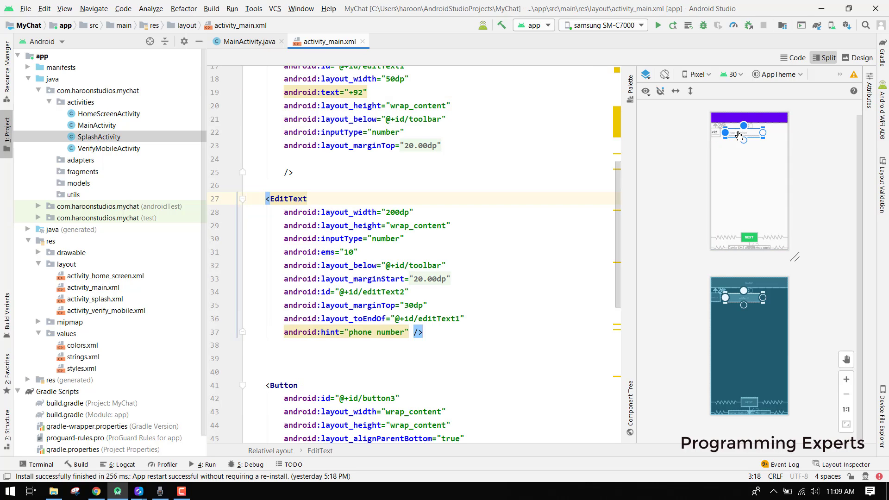
Step: Review activity_main.xml and MainActivity's registerUser, then jump into VerifyMobileActivity
{"action": "scroll", "scroll_direction": "down", "scroll_amount": 3}
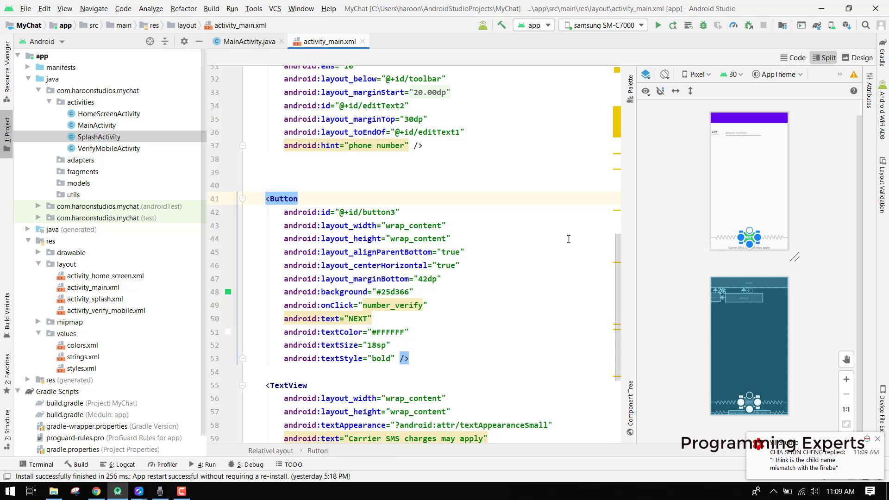
{"action": "scroll", "scroll_direction": "up", "scroll_amount": 3}
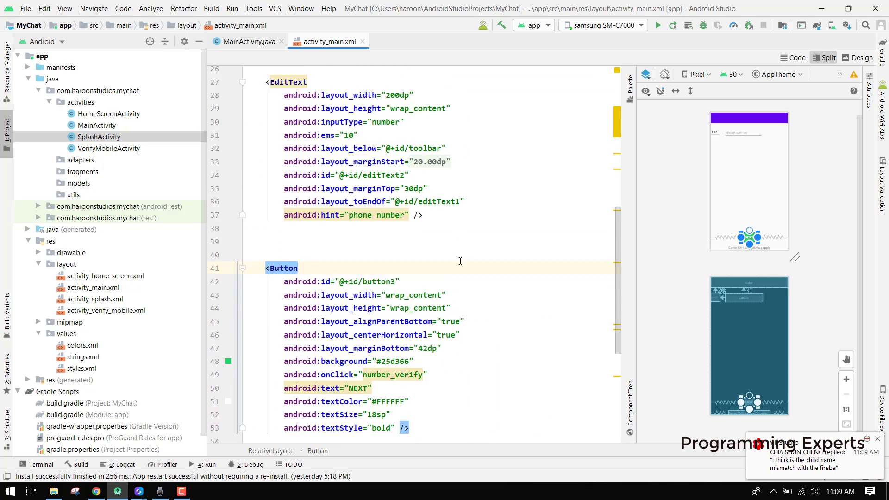
{"action": "left_click", "coordinate": [248, 40]}
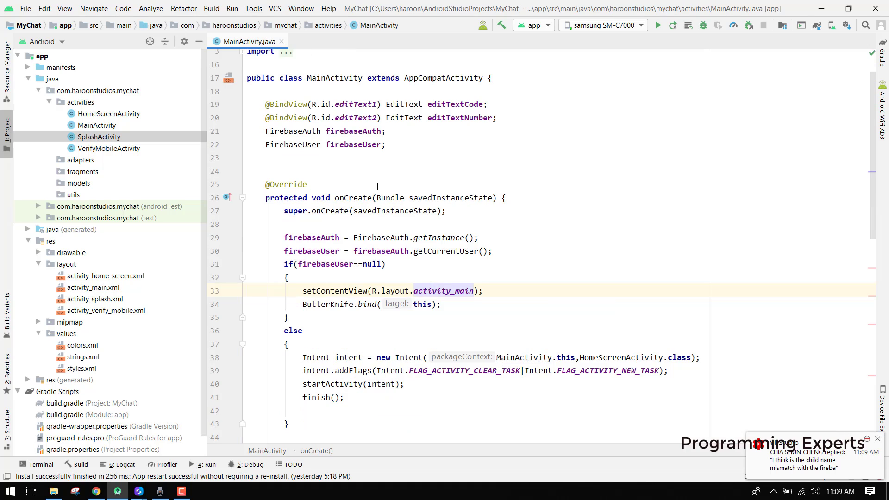
{"action": "scroll", "scroll_direction": "down", "scroll_amount": 3}
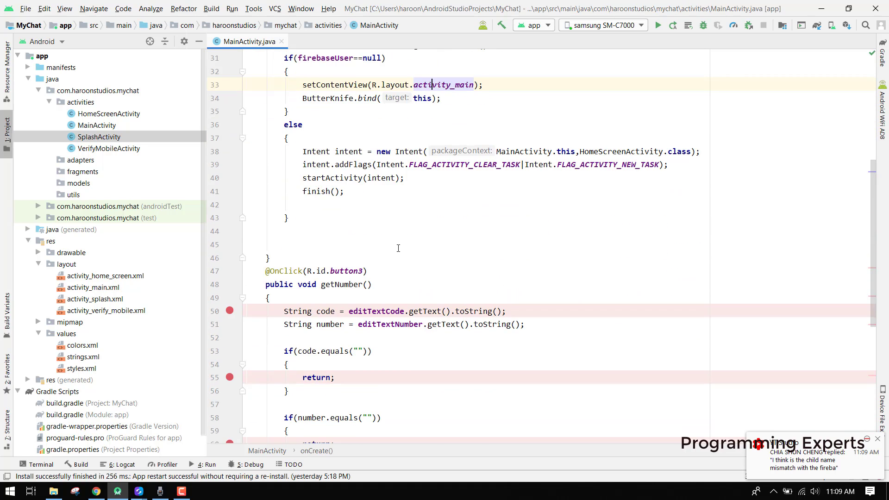
{"action": "scroll", "scroll_direction": "up", "scroll_amount": 3}
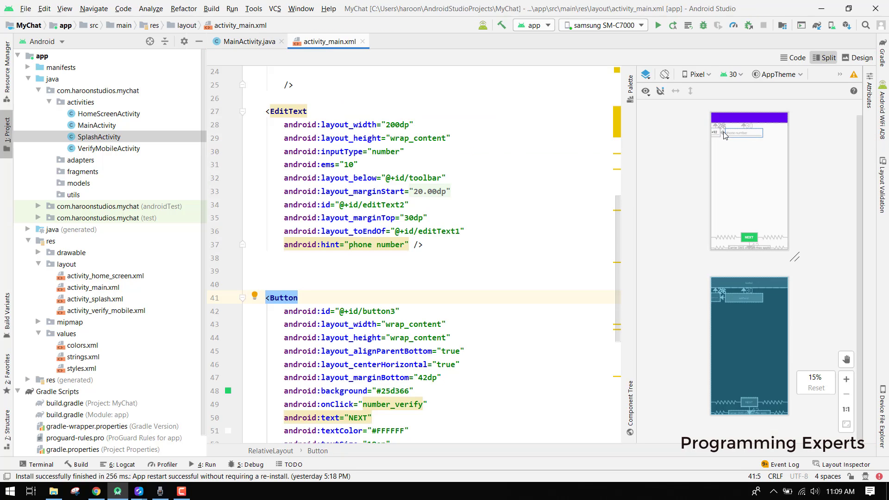
{"action": "mouse_move", "coordinate": [742, 135]}
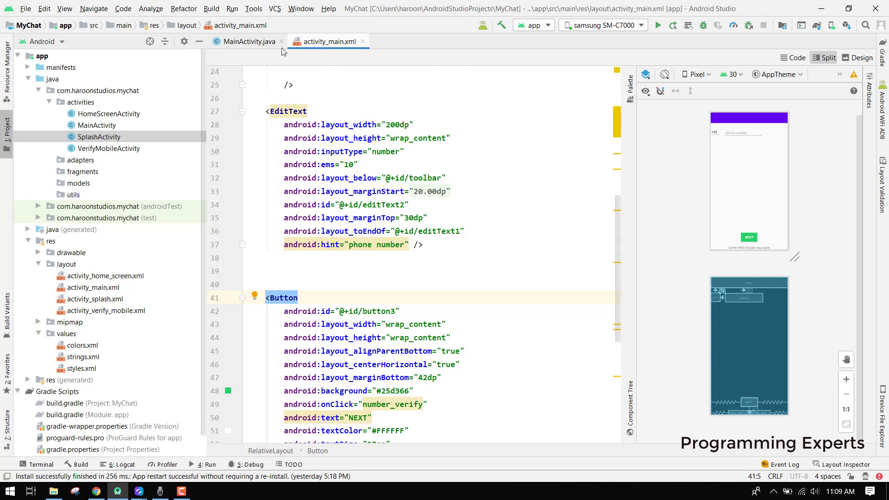
{"action": "left_click", "coordinate": [248, 41]}
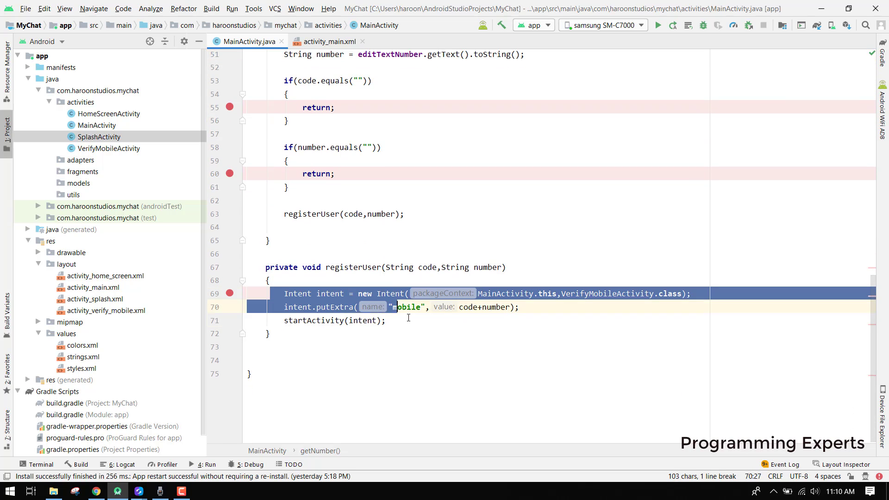
{"action": "left_click", "coordinate": [596, 294]}
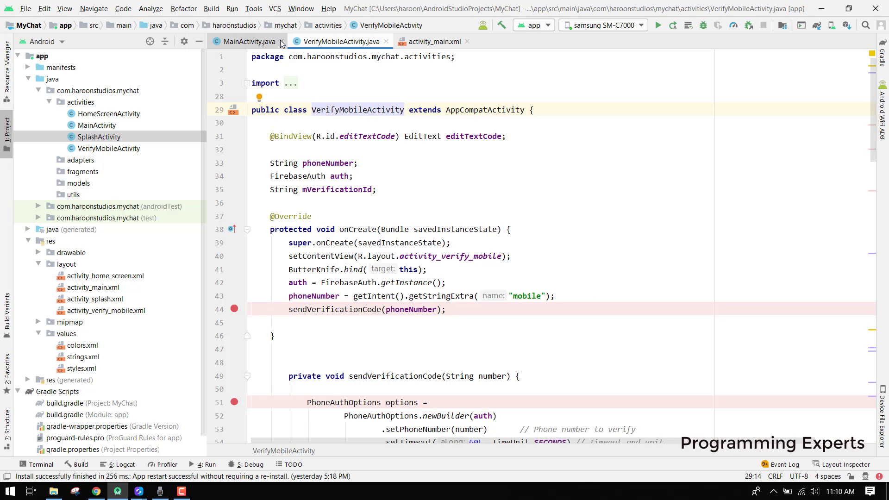
Step: Close MainActivity and highlight the phone-number variable in VerifyMobileActivity's onCreate
{"action": "left_click", "coordinate": [280, 41]}
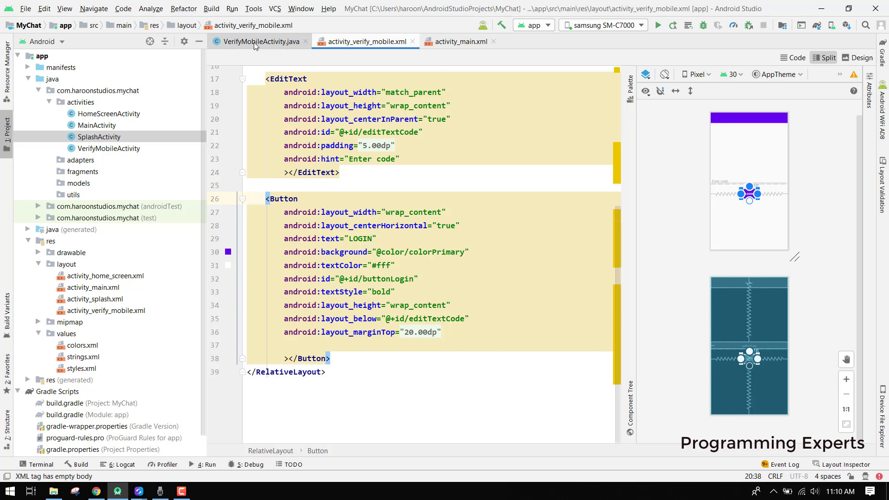
{"action": "left_click", "coordinate": [258, 41]}
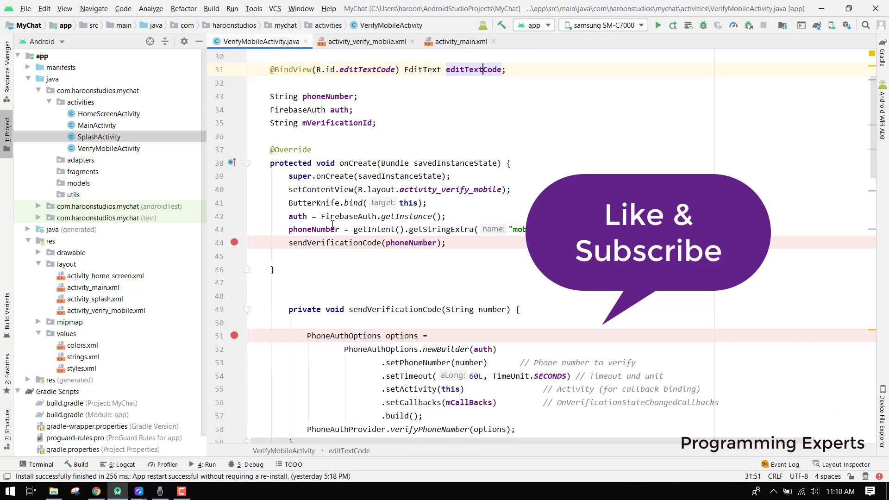
{"action": "double_click", "coordinate": [298, 216]}
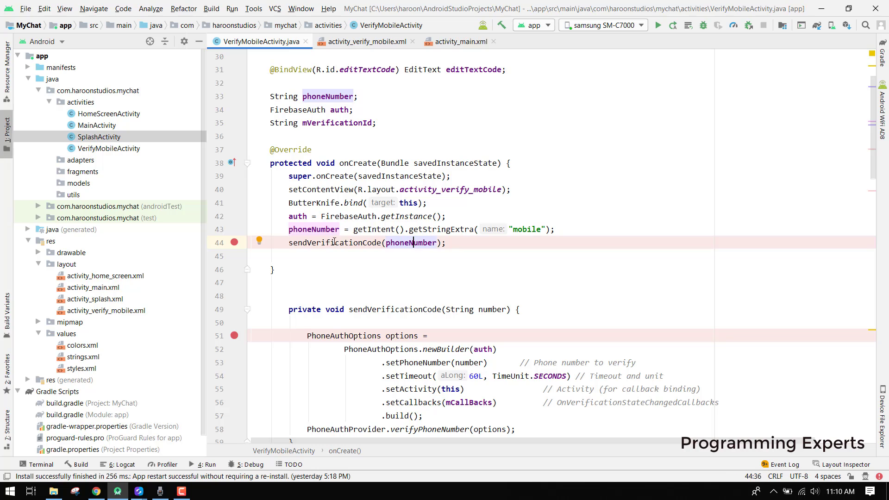
{"action": "scroll", "scroll_direction": "down", "scroll_amount": 3}
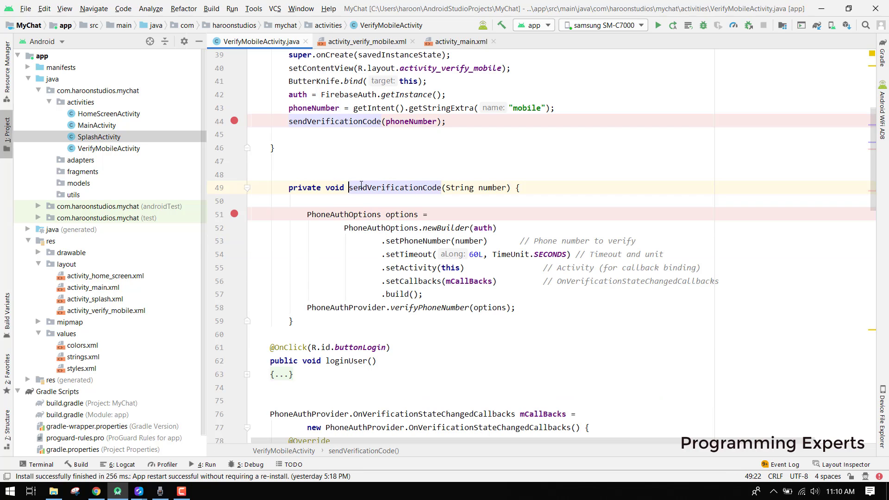
{"action": "left_click", "coordinate": [319, 214]}
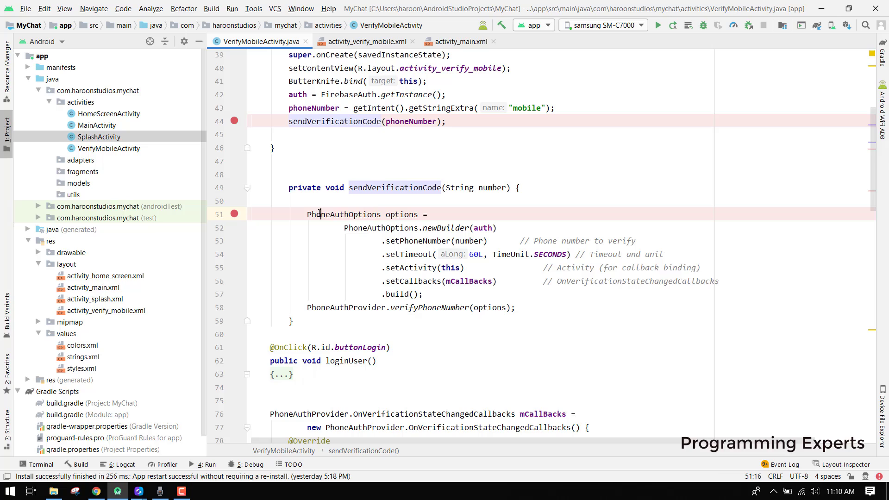
{"action": "double_click", "coordinate": [343, 214]}
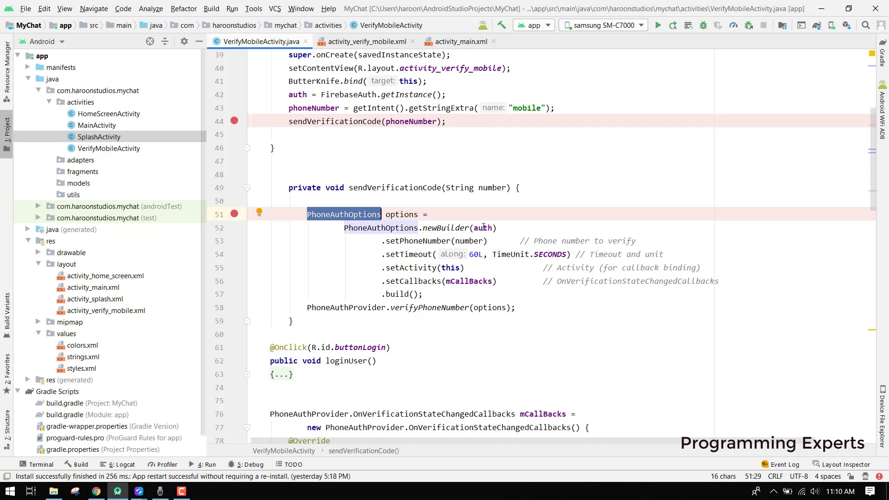
{"action": "double_click", "coordinate": [483, 227]}
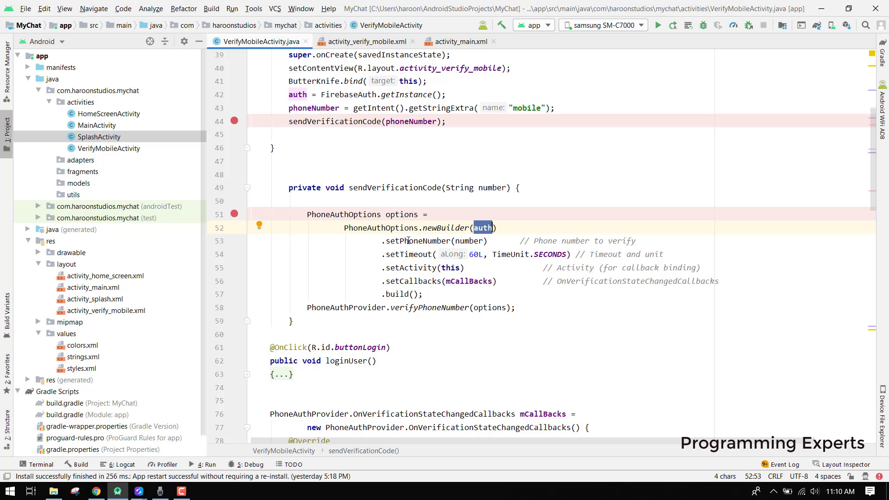
{"action": "left_click", "coordinate": [409, 254]}
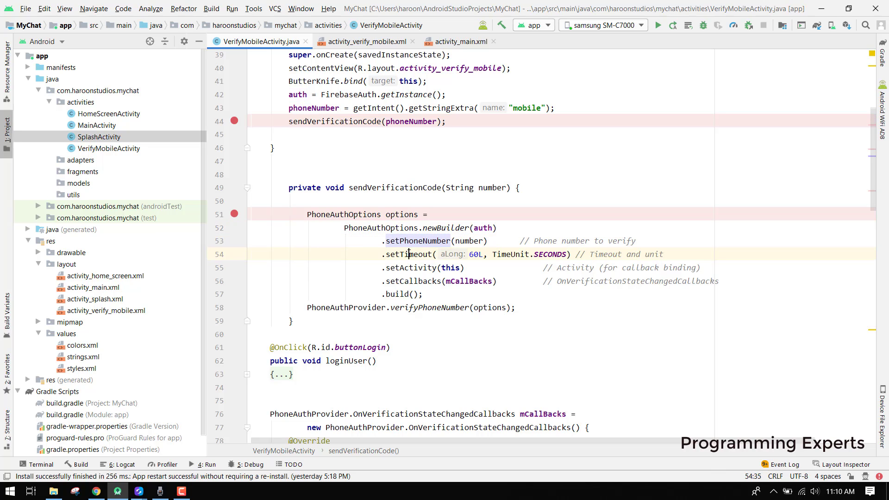
{"action": "double_click", "coordinate": [407, 254]}
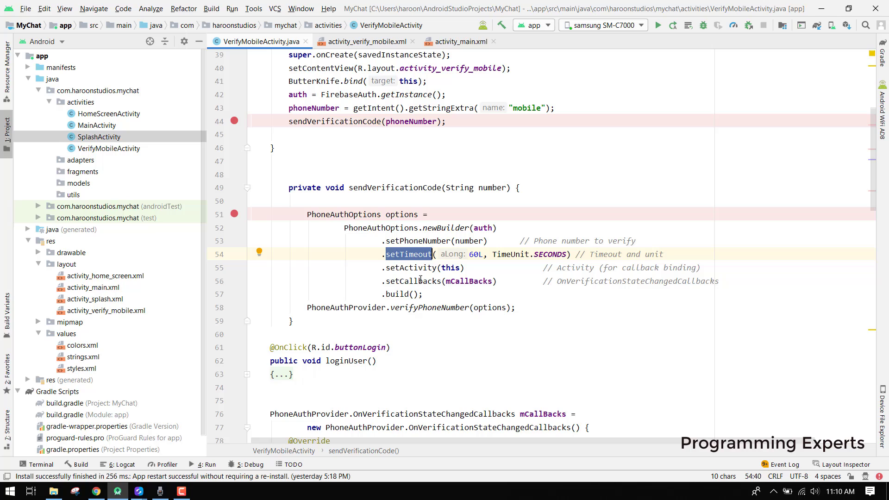
{"action": "left_click", "coordinate": [412, 267]}
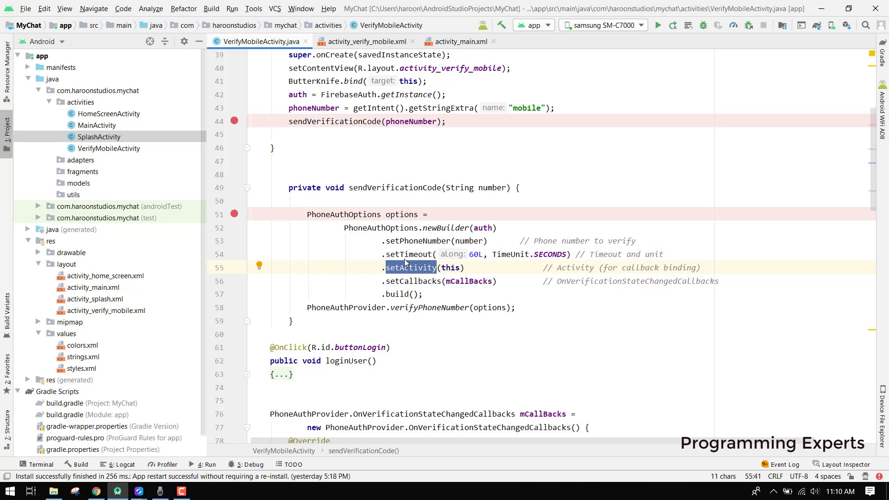
{"action": "mouse_move", "coordinate": [409, 282]}
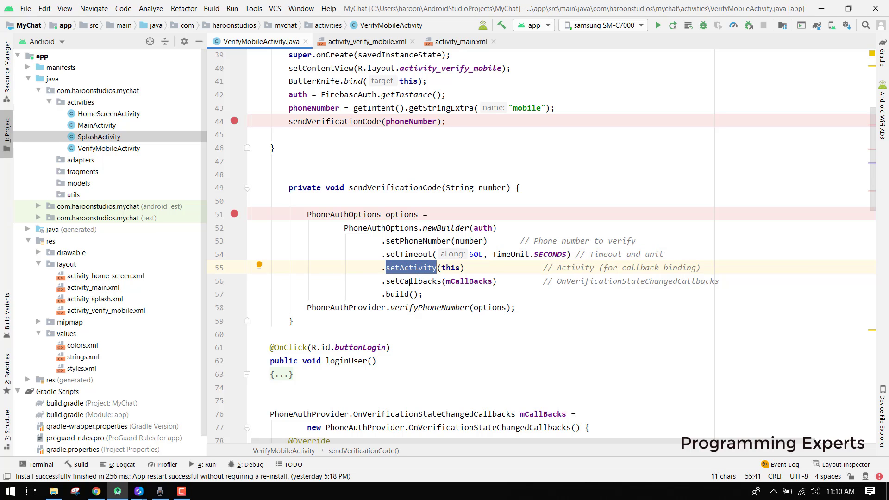
{"action": "double_click", "coordinate": [468, 280]}
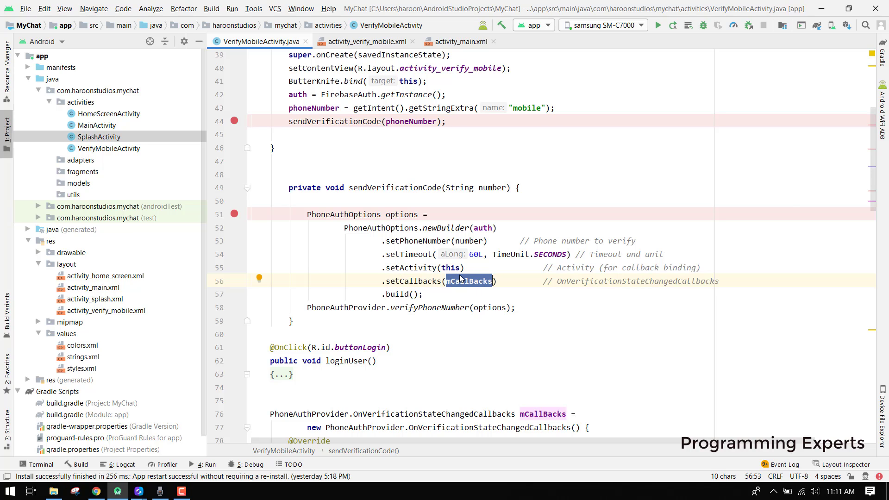
{"action": "mouse_move", "coordinate": [472, 285]}
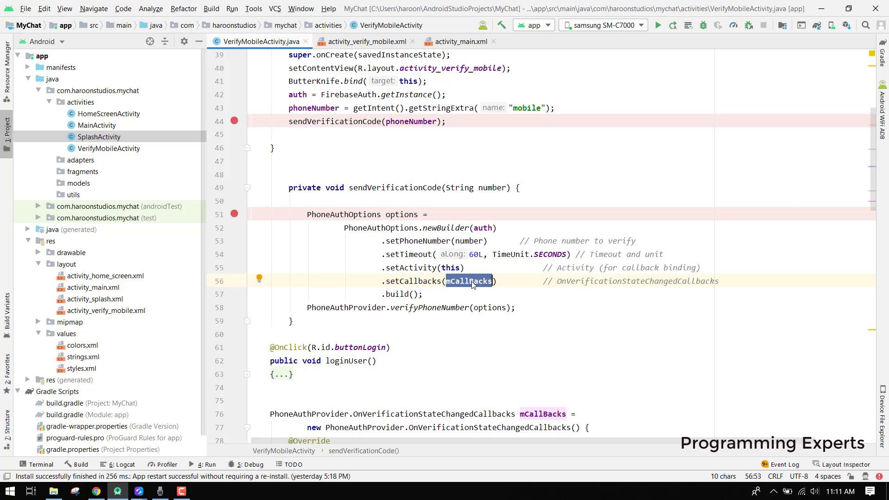
{"action": "scroll", "scroll_direction": "down", "scroll_amount": 3}
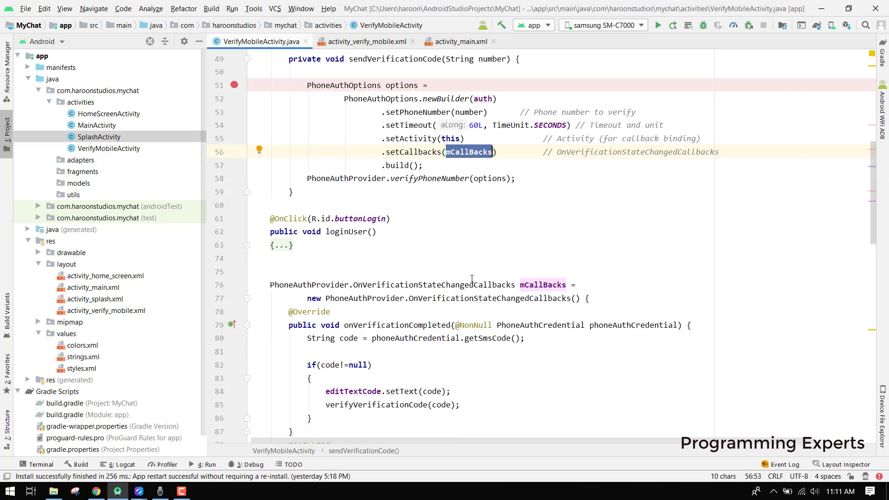
{"action": "scroll", "scroll_direction": "down", "scroll_amount": 3}
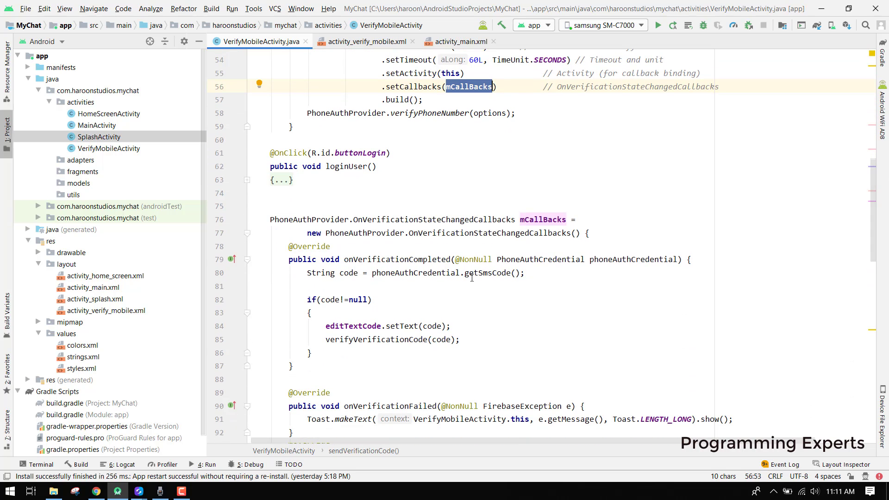
{"action": "scroll", "scroll_direction": "up", "scroll_amount": 3}
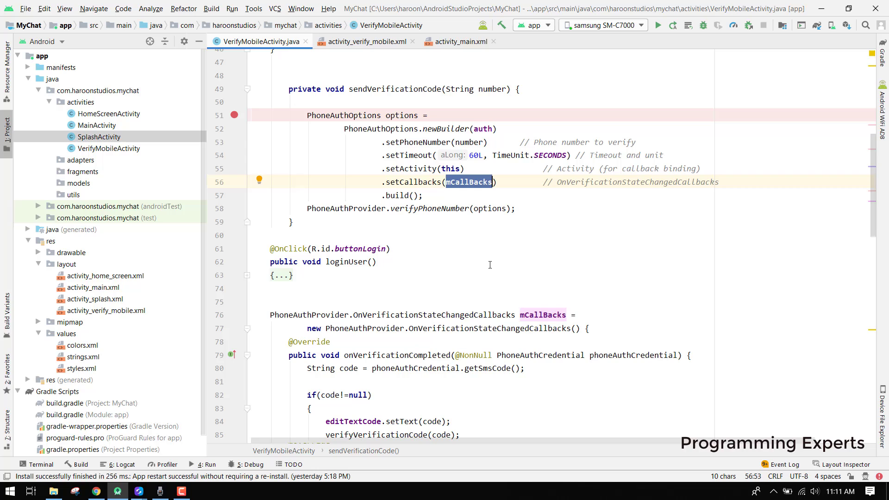
{"action": "double_click", "coordinate": [434, 315]}
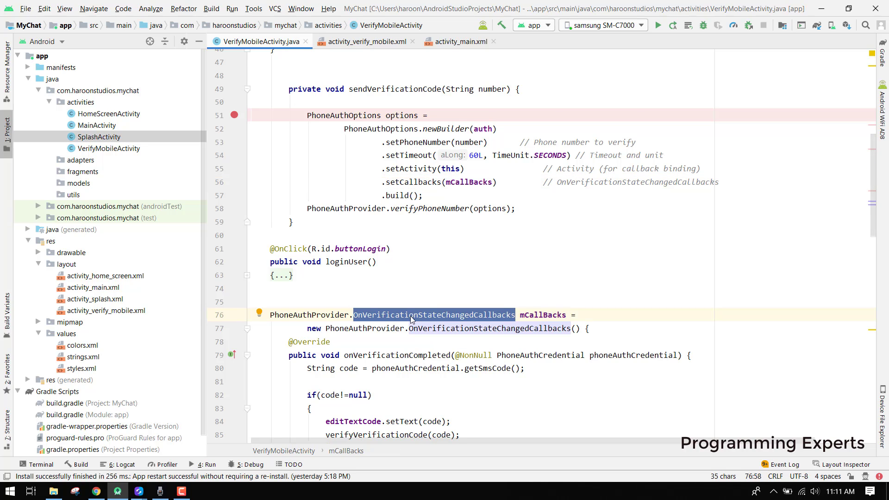
{"action": "scroll", "scroll_direction": "down", "scroll_amount": 3}
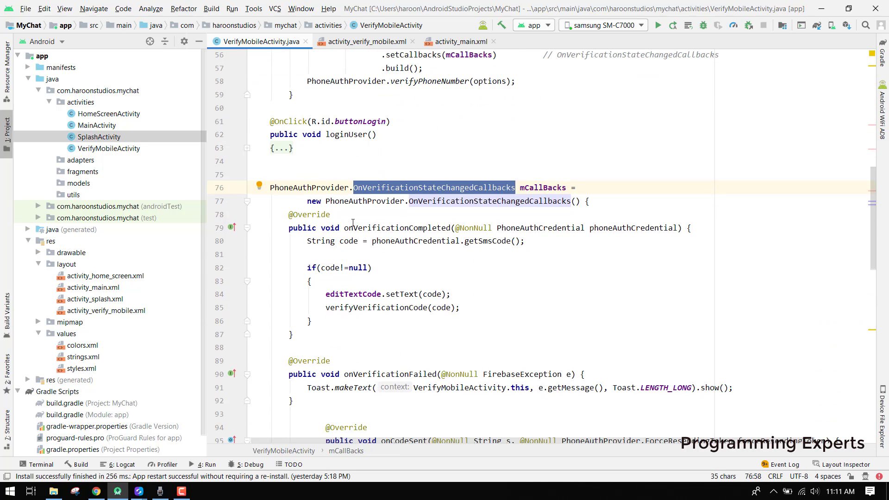
{"action": "double_click", "coordinate": [396, 227]}
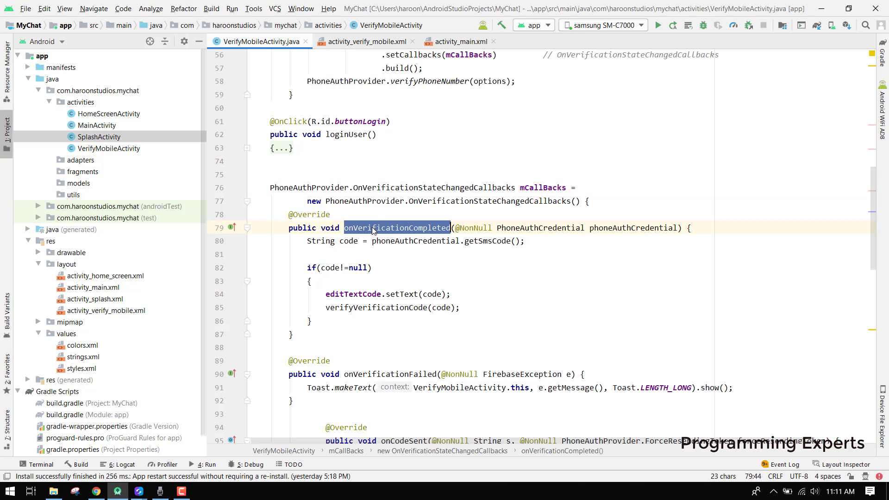
{"action": "scroll", "scroll_direction": "down", "scroll_amount": 3}
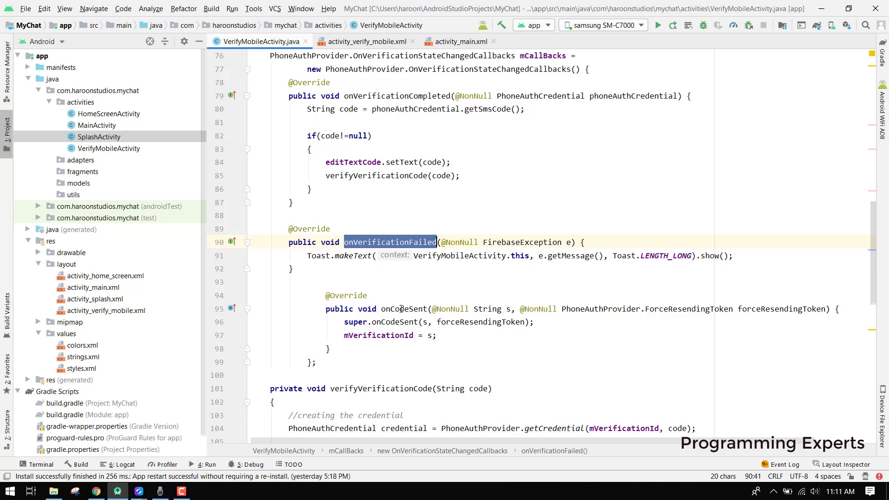
{"action": "scroll", "scroll_direction": "up", "scroll_amount": 3}
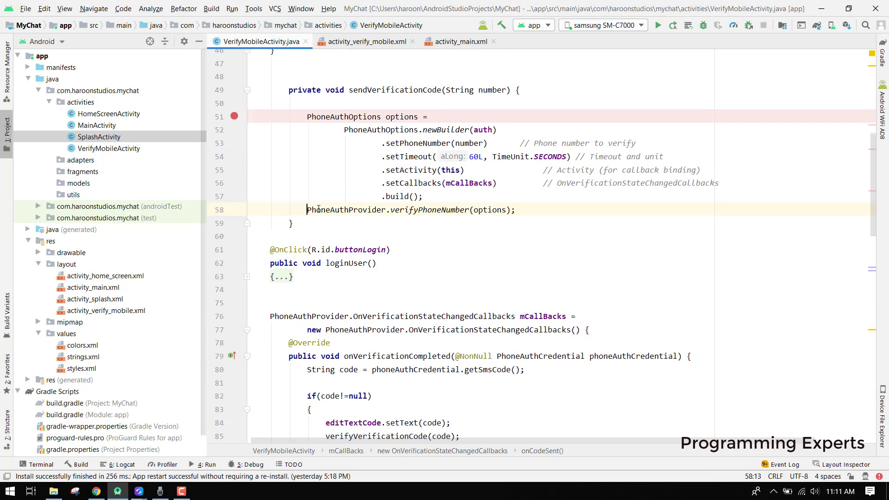
{"action": "left_click", "coordinate": [516, 209]}
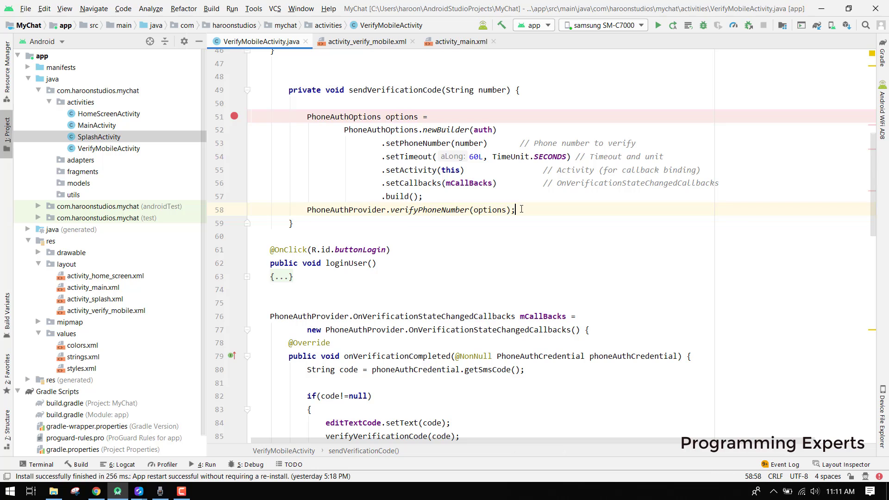
{"action": "scroll", "scroll_direction": "down", "scroll_amount": 3}
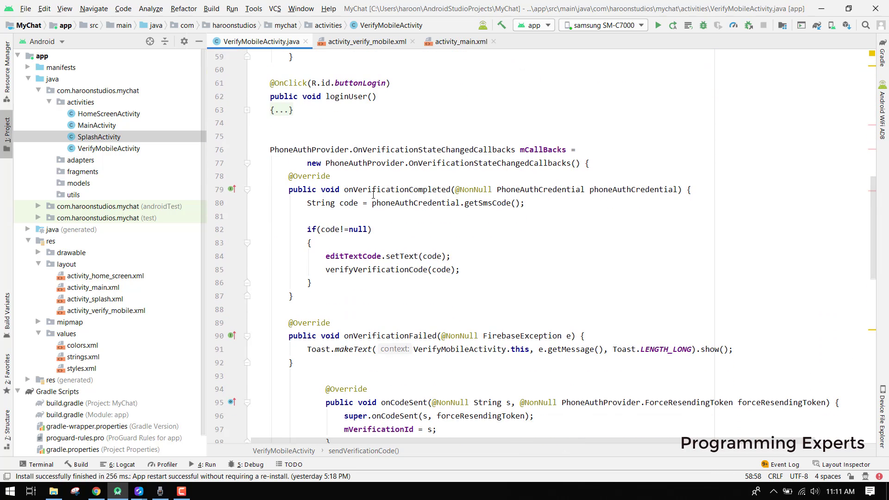
{"action": "scroll", "scroll_direction": "up", "scroll_amount": 3}
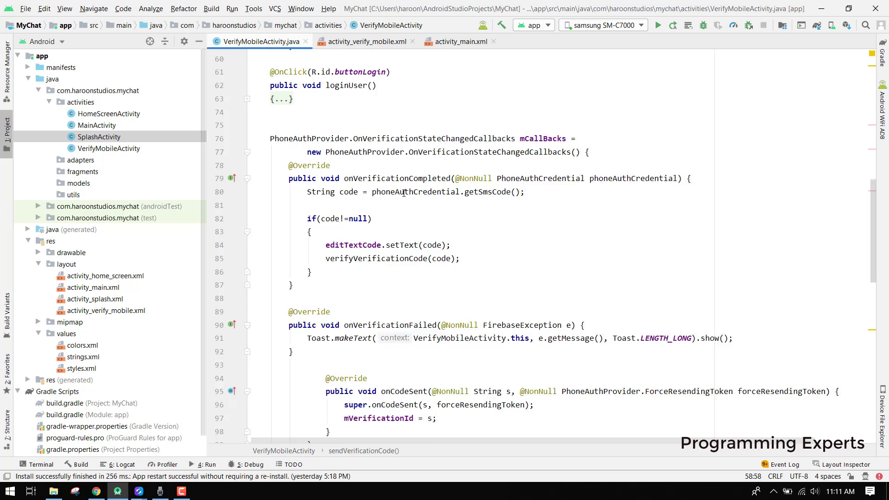
{"action": "double_click", "coordinate": [428, 108]}
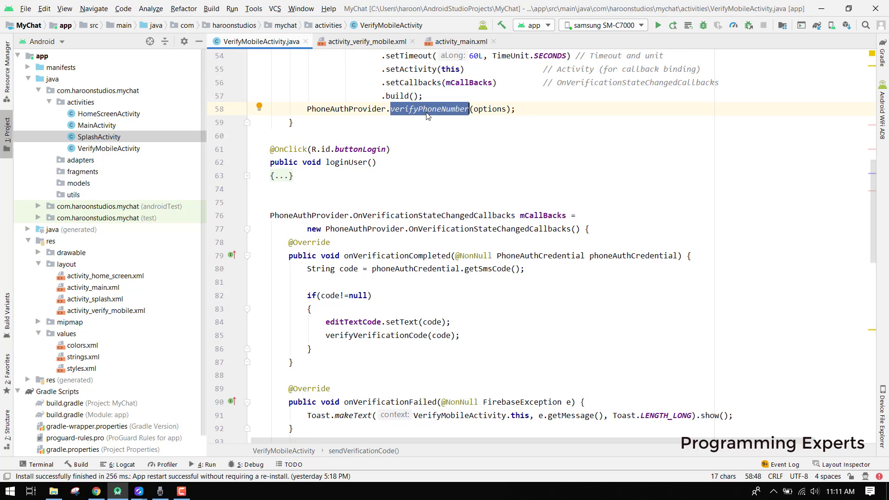
{"action": "scroll", "scroll_direction": "down", "scroll_amount": 3}
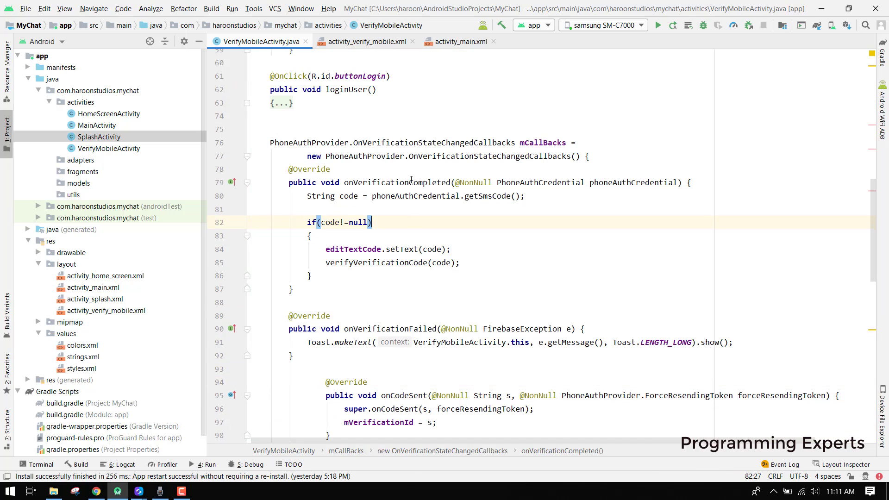
Step: Highlight onVerificationCompleted's SMS-code lines, then show the activity_verify_mobile.xml layout
{"action": "double_click", "coordinate": [396, 182]}
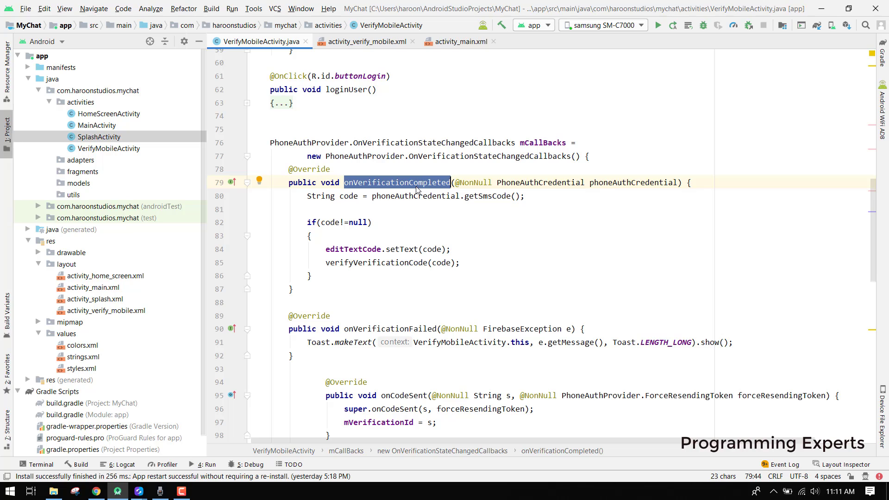
{"action": "mouse_move", "coordinate": [333, 205]}
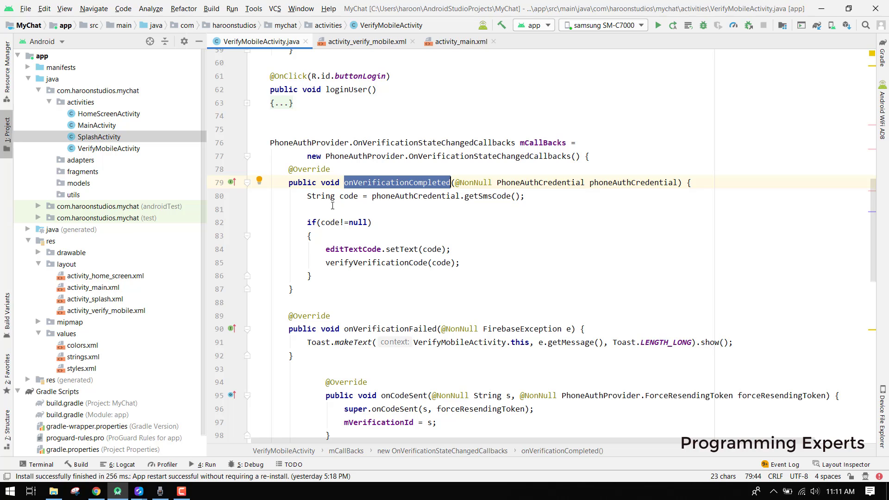
{"action": "left_click", "coordinate": [482, 195]}
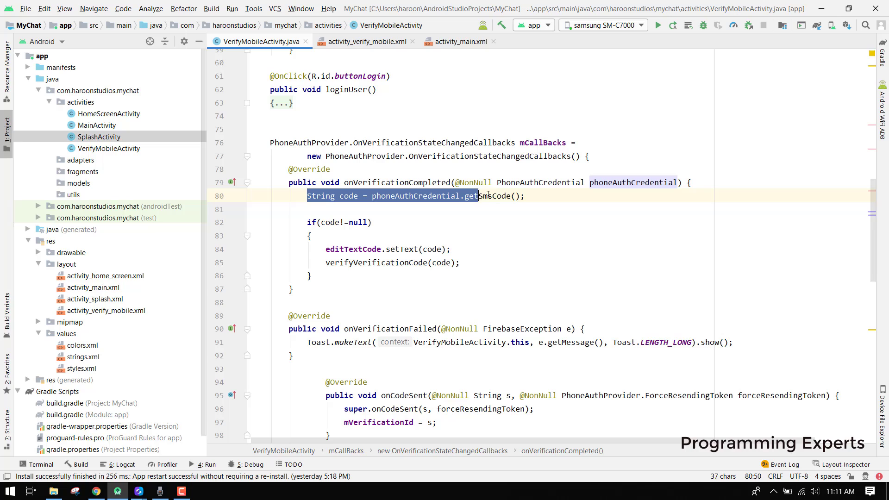
{"action": "left_click", "coordinate": [253, 209]}
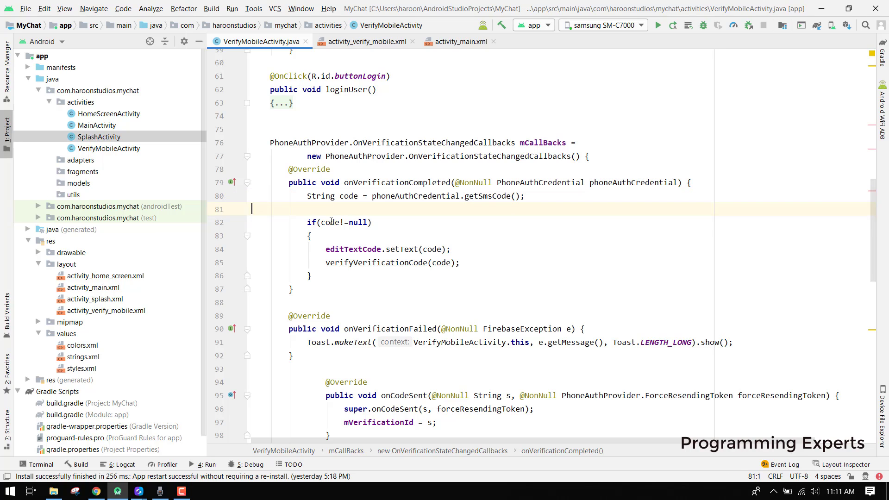
{"action": "double_click", "coordinate": [331, 222]}
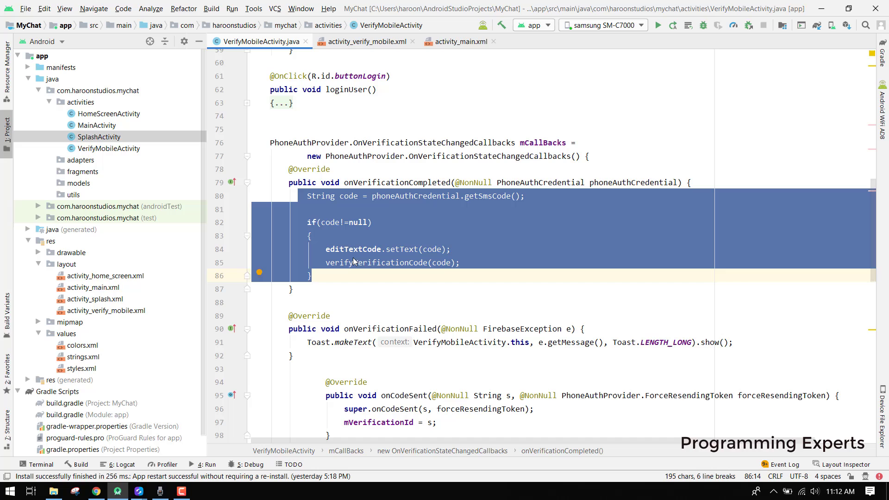
{"action": "left_click", "coordinate": [363, 41]}
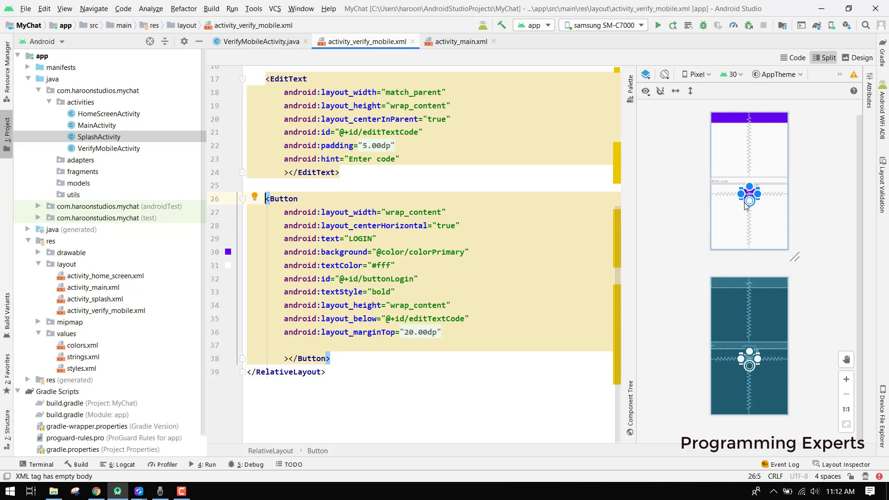
{"action": "mouse_move", "coordinate": [749, 199]}
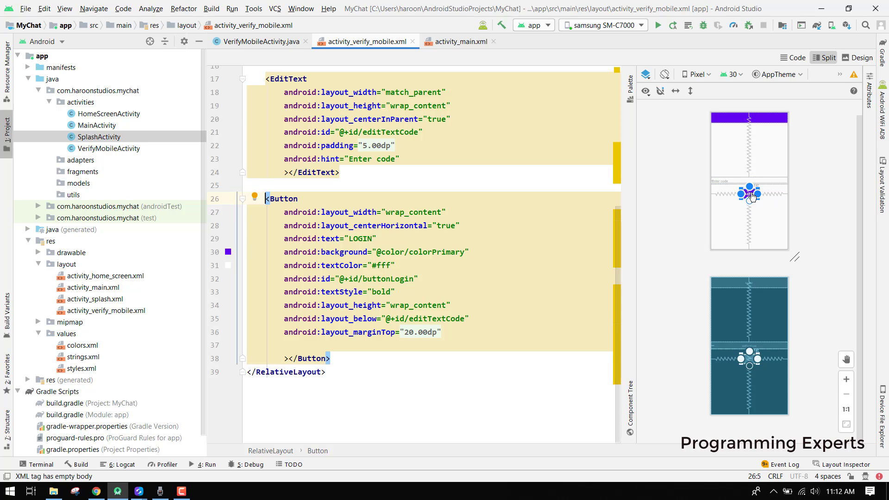
Step: Highlight the onVerificationFailed toast handler and onCodeSent in VerifyMobileActivity.java
{"action": "left_click", "coordinate": [257, 41]}
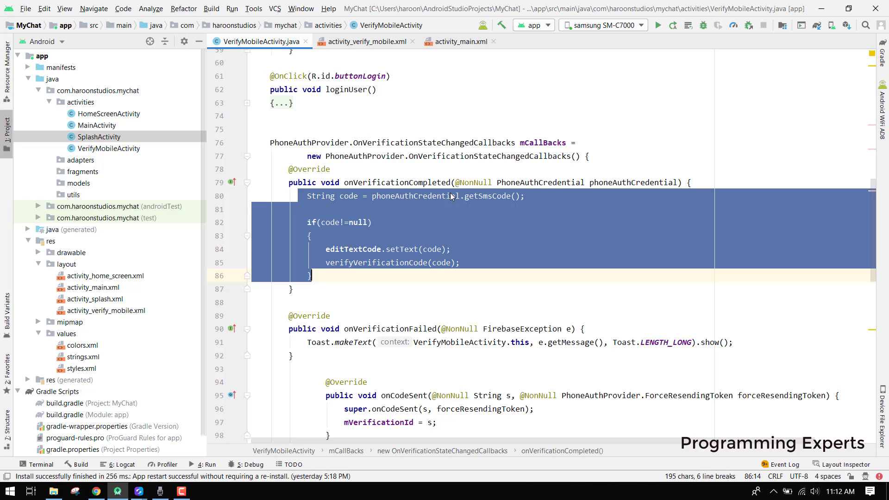
{"action": "scroll", "scroll_direction": "down", "scroll_amount": 3}
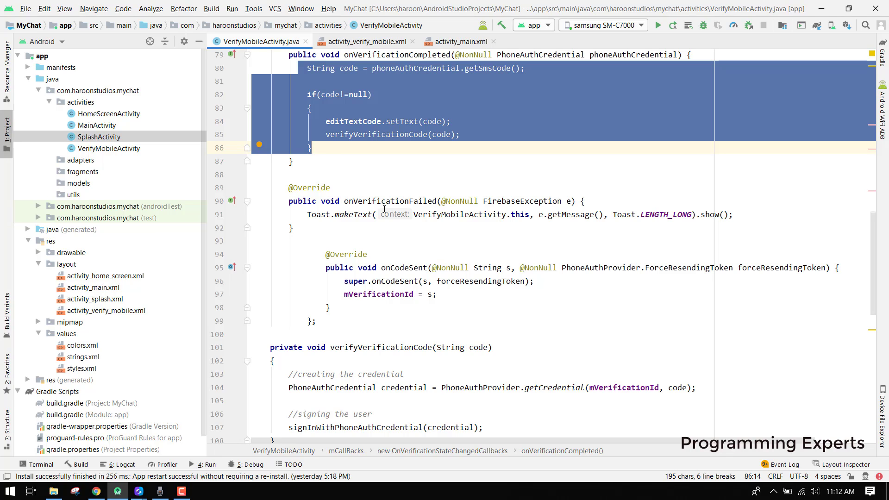
{"action": "scroll", "scroll_direction": "down", "scroll_amount": 3}
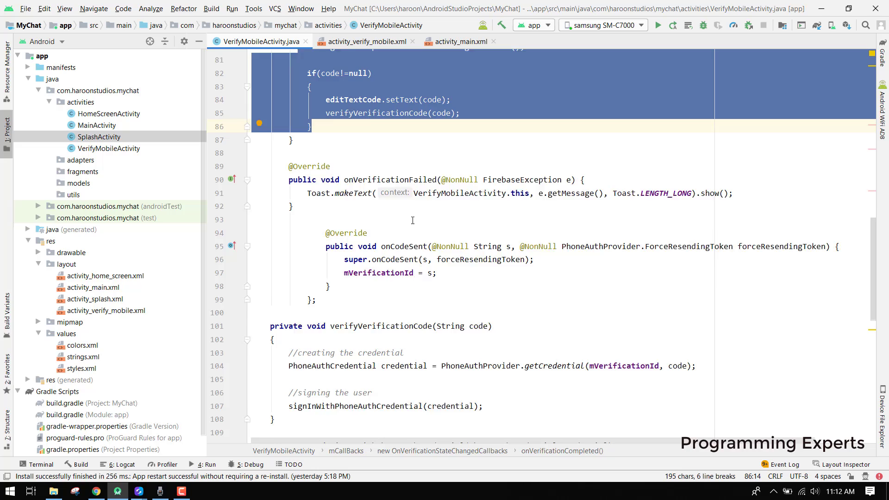
{"action": "double_click", "coordinate": [390, 167]}
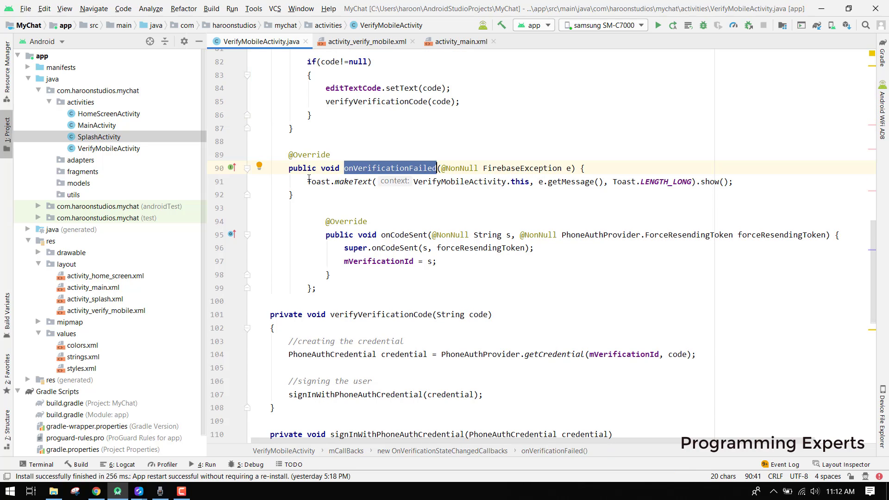
{"action": "left_click", "coordinate": [734, 181]}
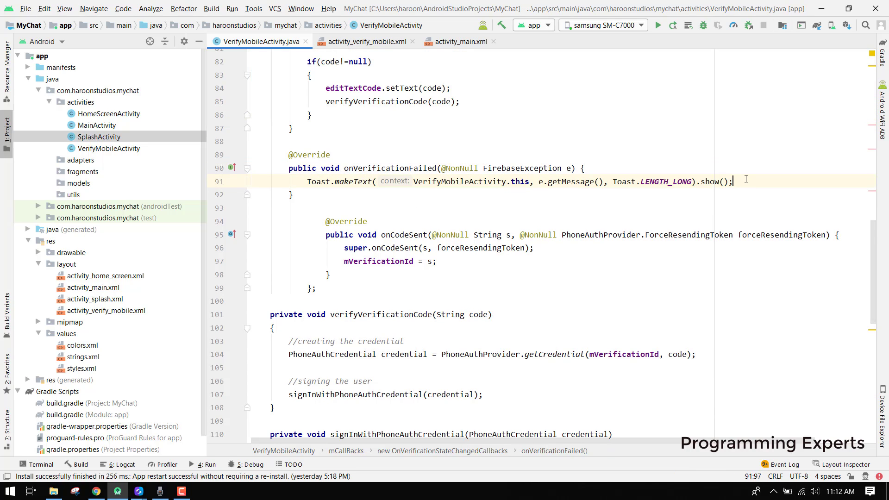
{"action": "mouse_move", "coordinate": [398, 237]}
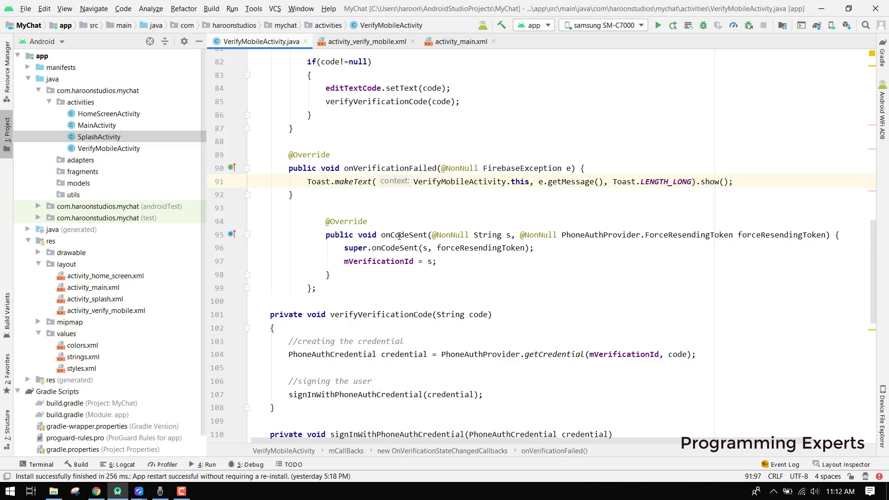
{"action": "double_click", "coordinate": [403, 235]}
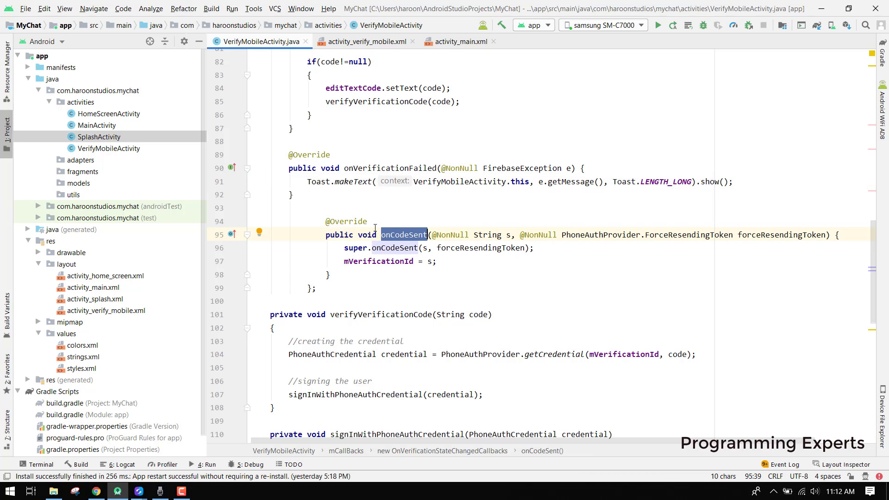
{"action": "mouse_move", "coordinate": [399, 235]}
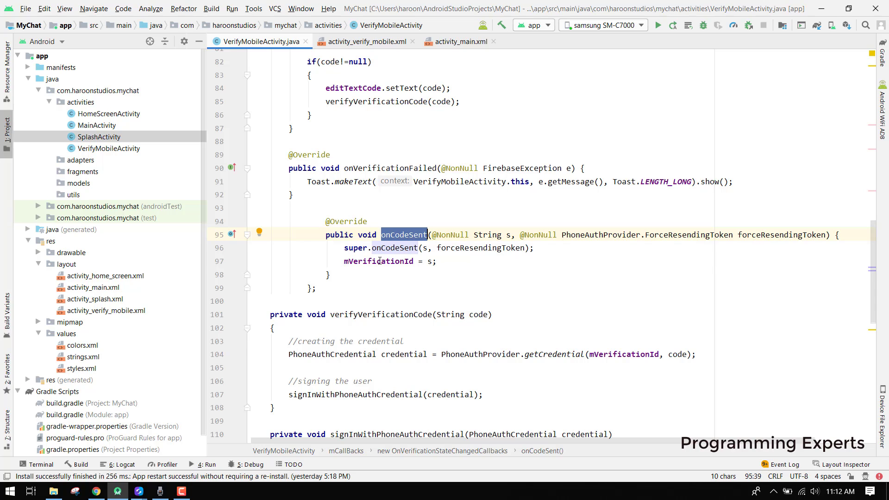
{"action": "double_click", "coordinate": [377, 261]}
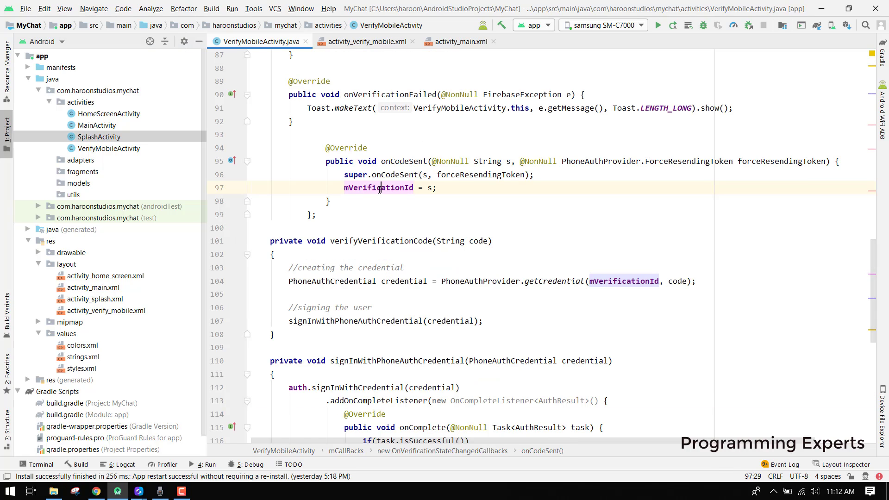
{"action": "double_click", "coordinate": [377, 188]}
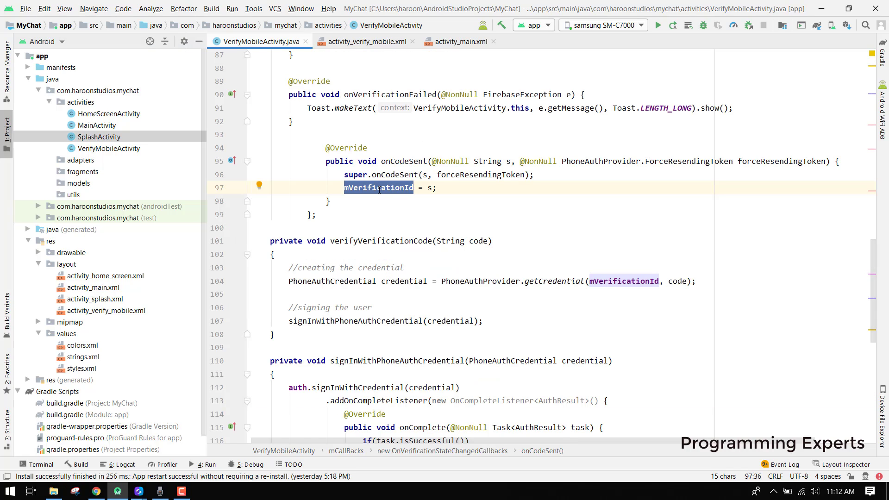
{"action": "double_click", "coordinate": [380, 240]}
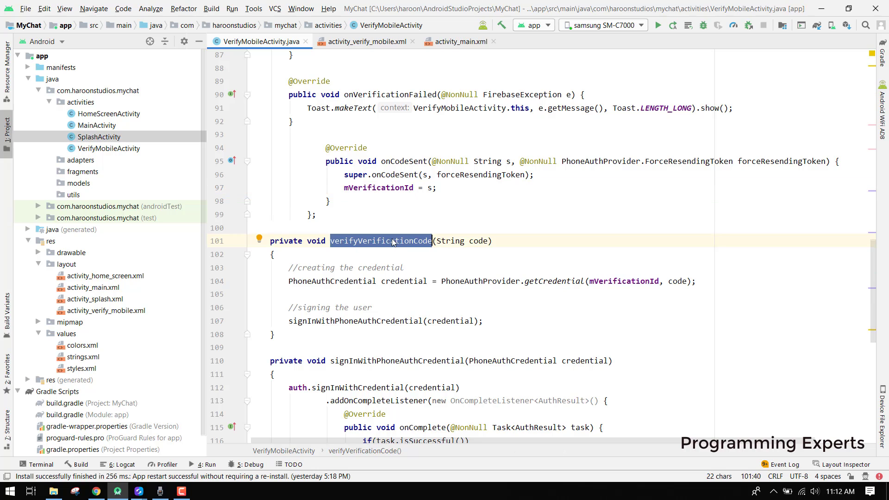
{"action": "key", "text": "ctrl+alt+f7"}
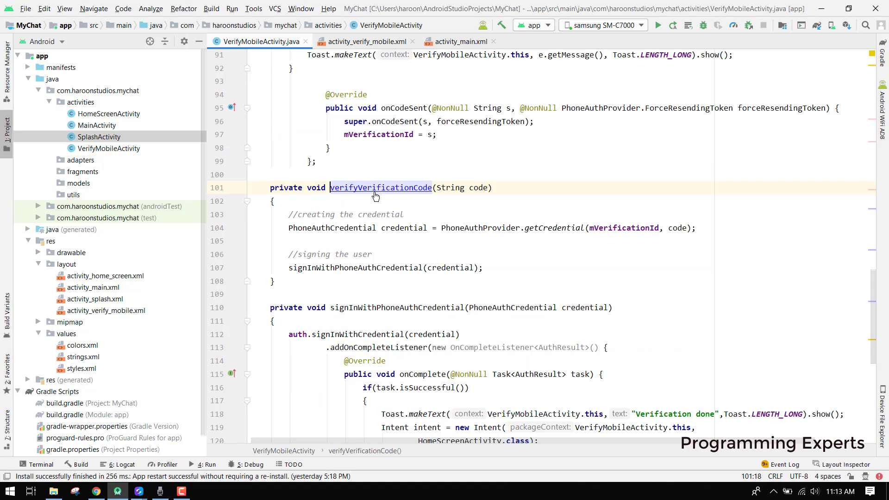
{"action": "scroll", "scroll_direction": "up", "scroll_amount": 3}
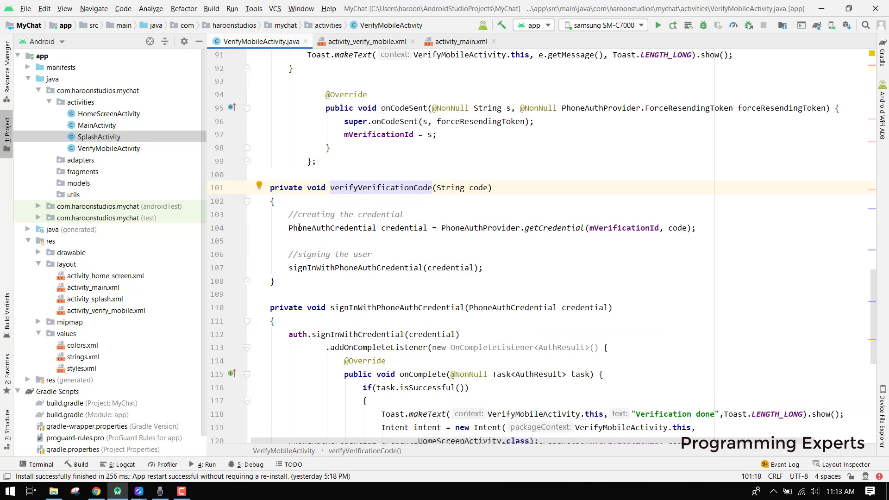
{"action": "double_click", "coordinate": [332, 227]}
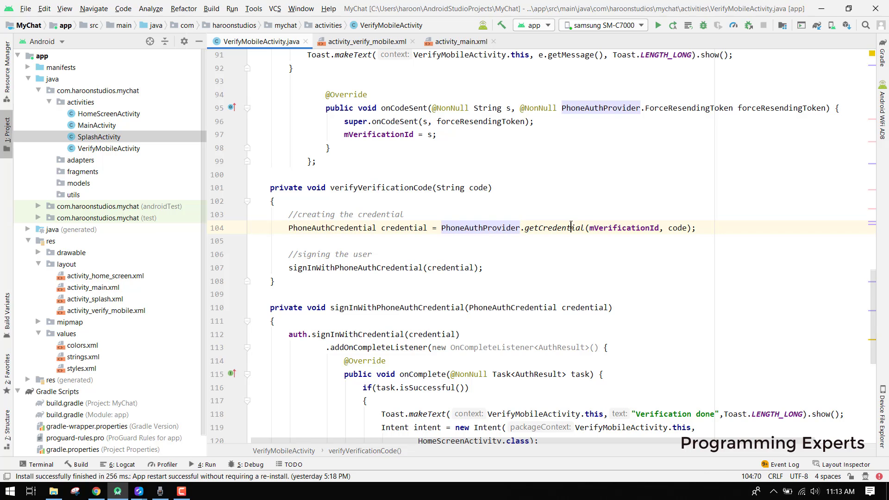
{"action": "double_click", "coordinate": [623, 228]}
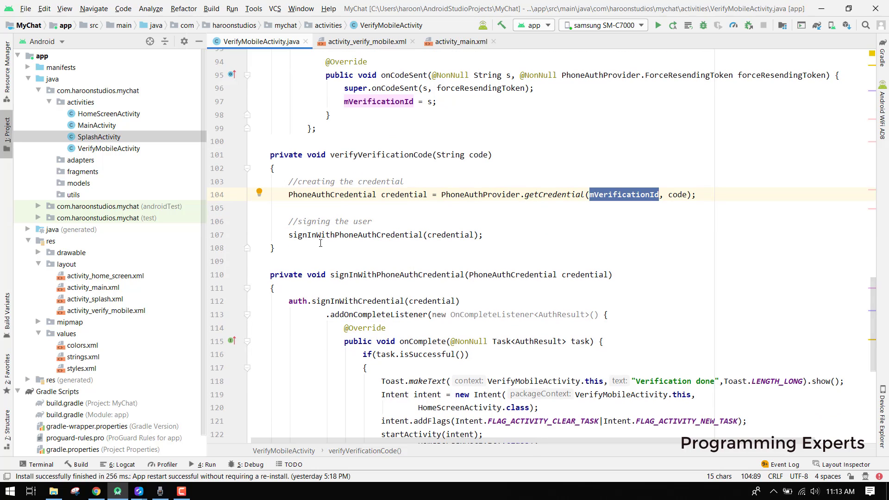
{"action": "mouse_move", "coordinate": [378, 235]}
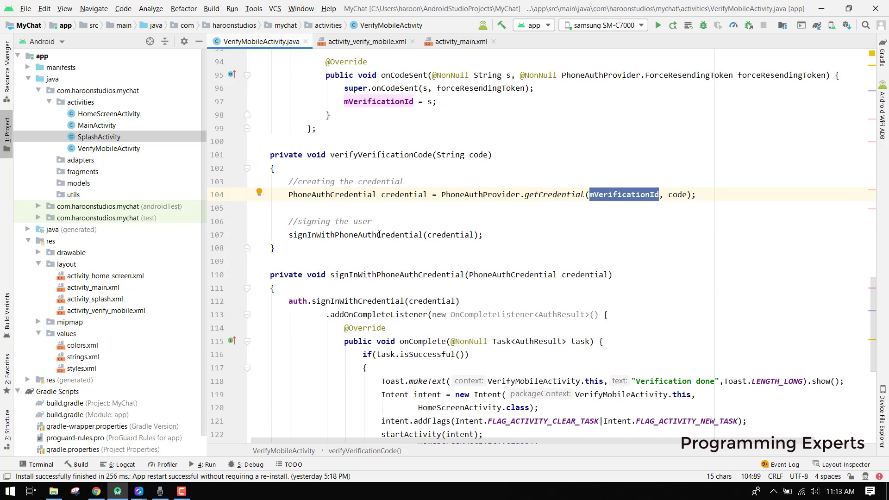
{"action": "scroll", "scroll_direction": "down", "scroll_amount": 3}
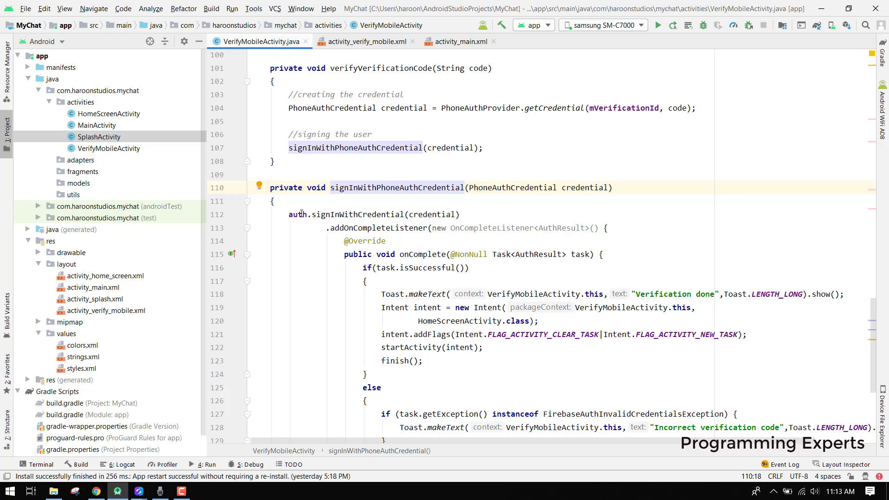
{"action": "double_click", "coordinate": [297, 214]}
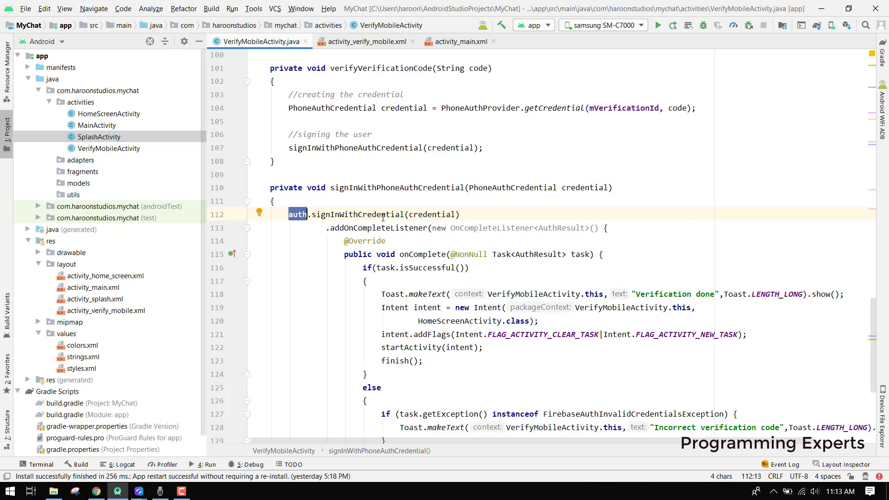
{"action": "left_click", "coordinate": [418, 255]}
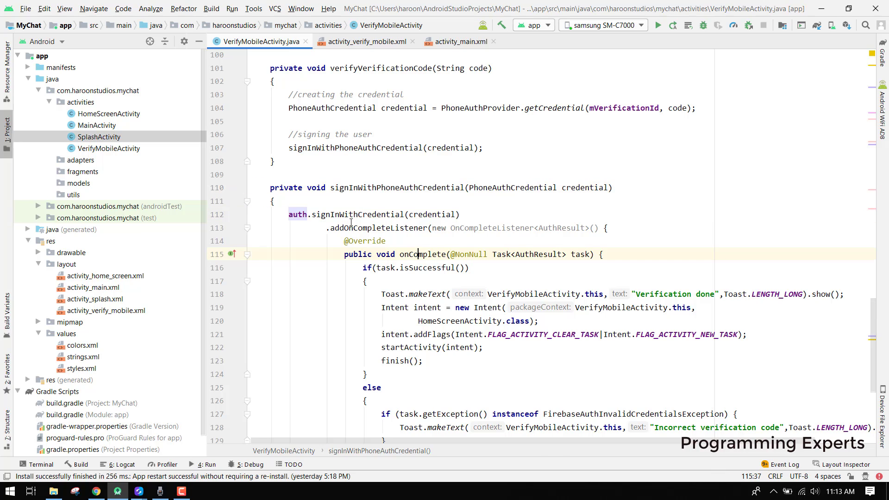
{"action": "double_click", "coordinate": [378, 227]}
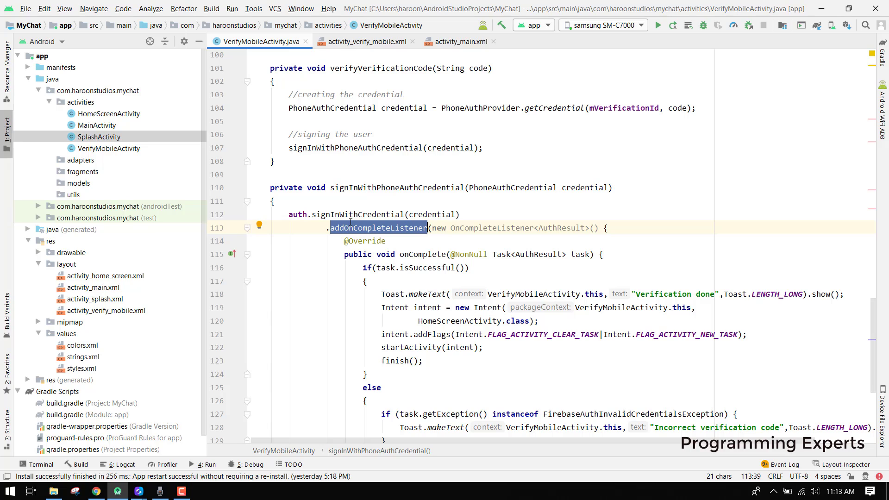
{"action": "double_click", "coordinate": [387, 268]}
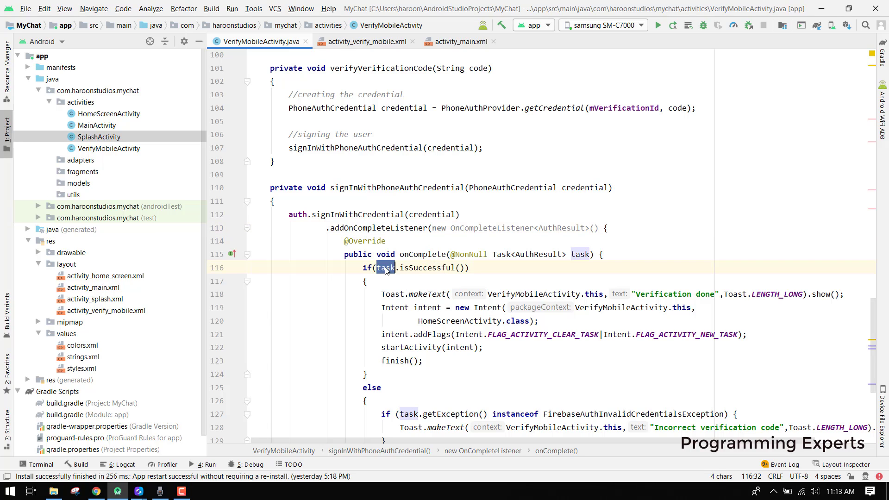
{"action": "double_click", "coordinate": [662, 293]}
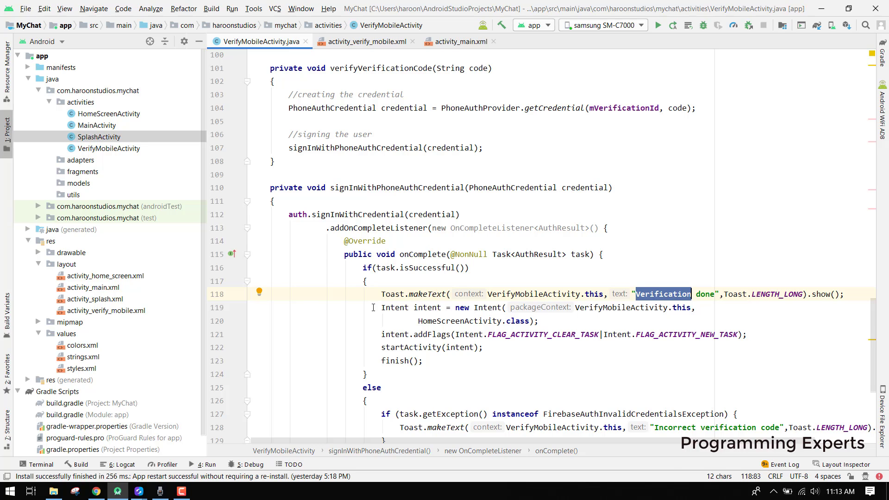
{"action": "scroll", "scroll_direction": "down", "scroll_amount": 3}
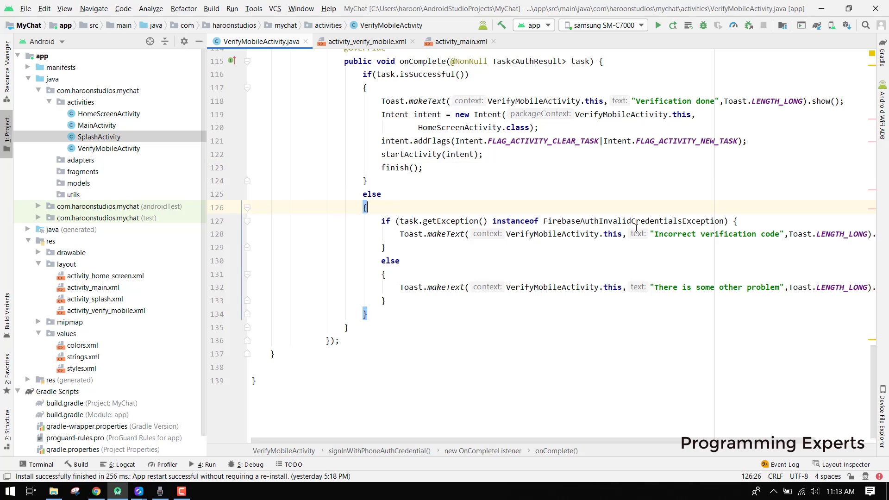
{"action": "left_click", "coordinate": [571, 220]}
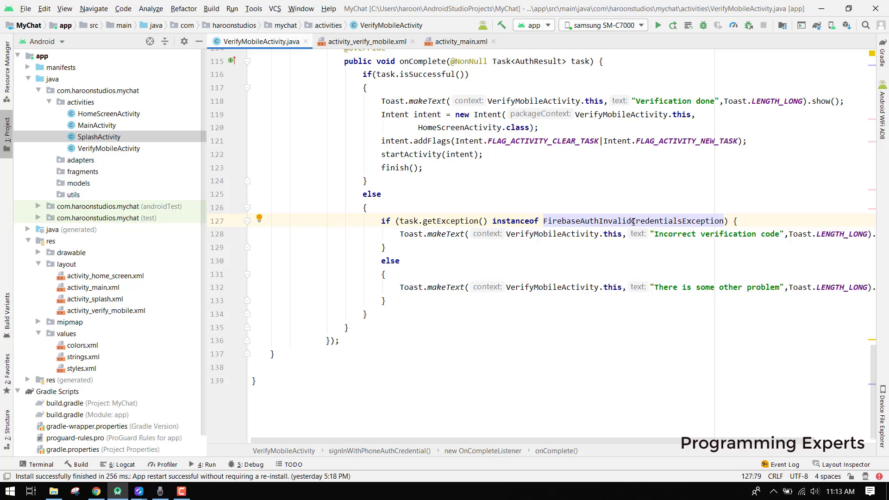
{"action": "left_click", "coordinate": [654, 233]}
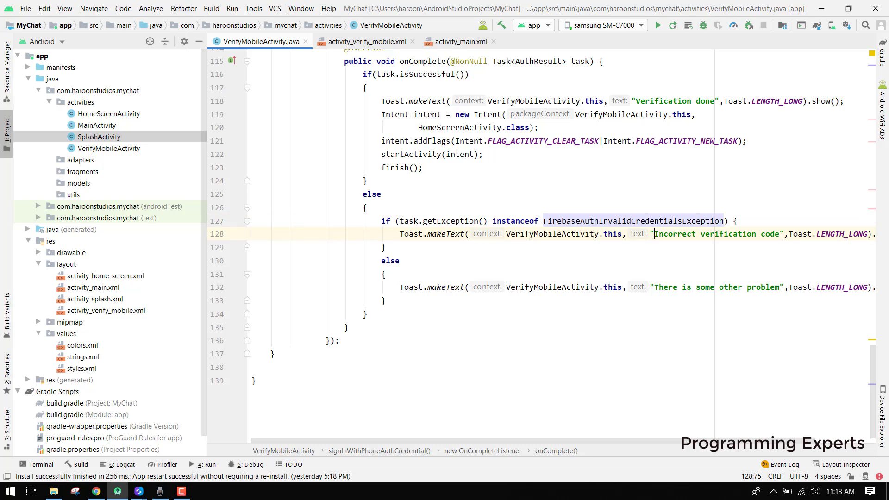
{"action": "left_click", "coordinate": [558, 287]}
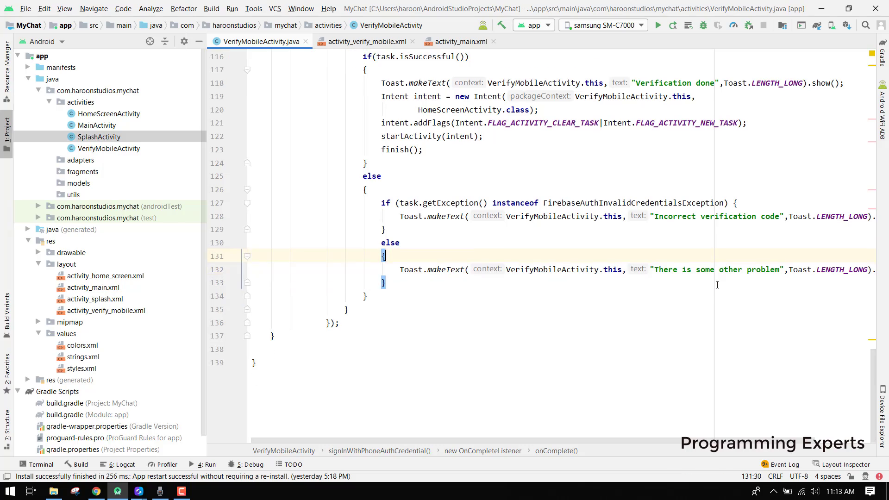
Step: Scroll VerifyMobileActivity.java, then open build.gradle (Module: app) with its Firebase dependencies
{"action": "scroll", "scroll_direction": "up", "scroll_amount": 3}
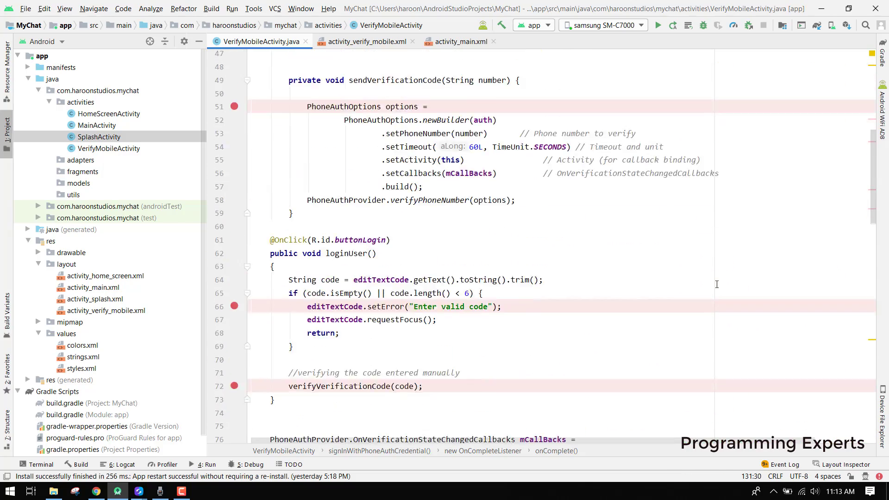
{"action": "scroll", "scroll_direction": "up", "scroll_amount": 3}
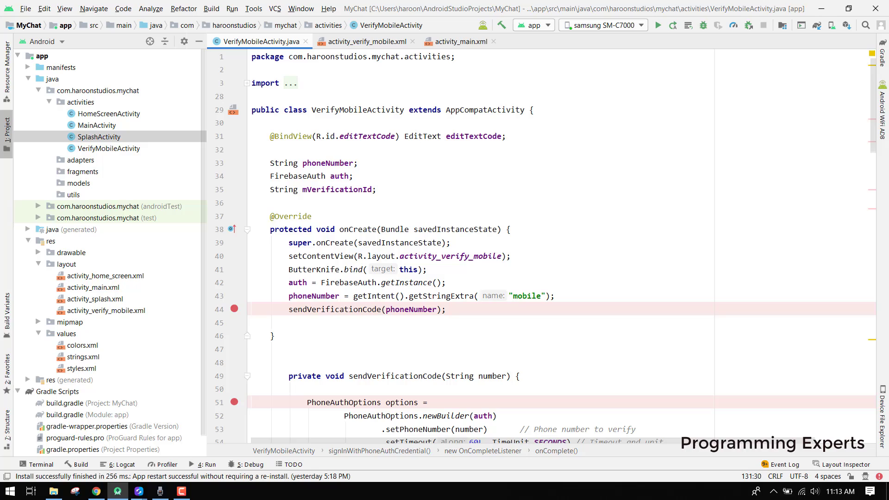
{"action": "scroll", "scroll_direction": "down", "scroll_amount": 3}
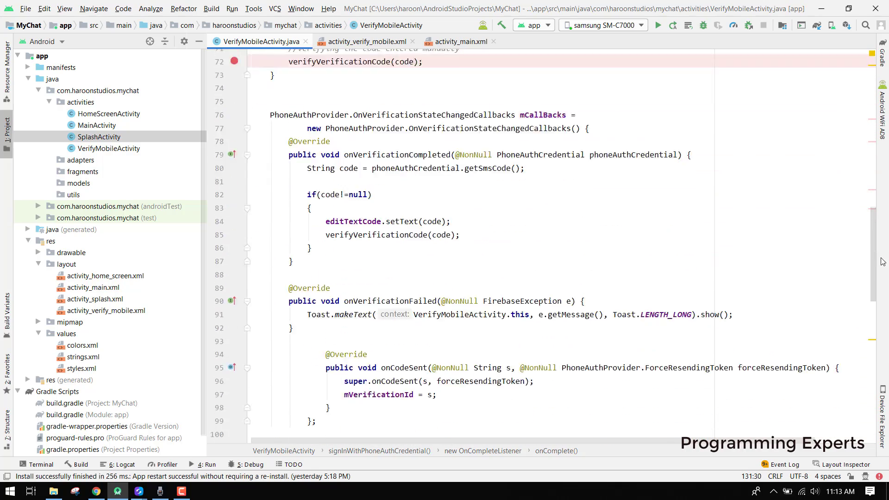
{"action": "scroll", "scroll_direction": "down", "scroll_amount": 3}
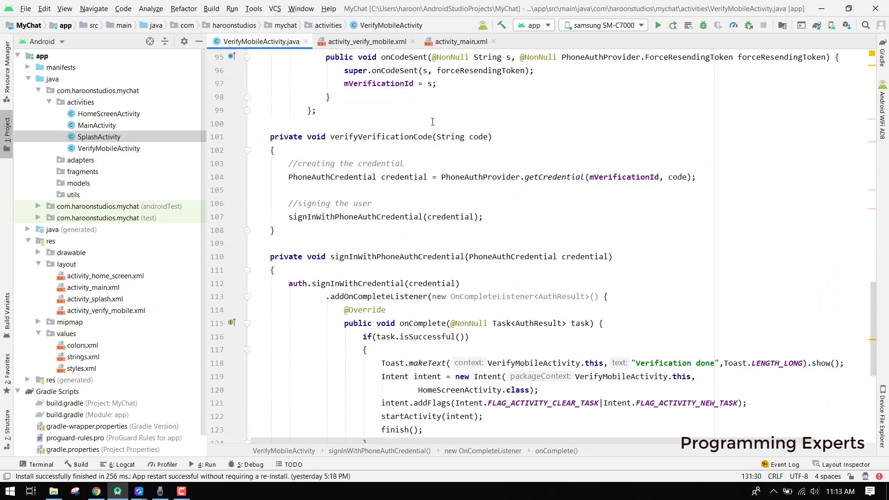
{"action": "left_click", "coordinate": [60, 67]}
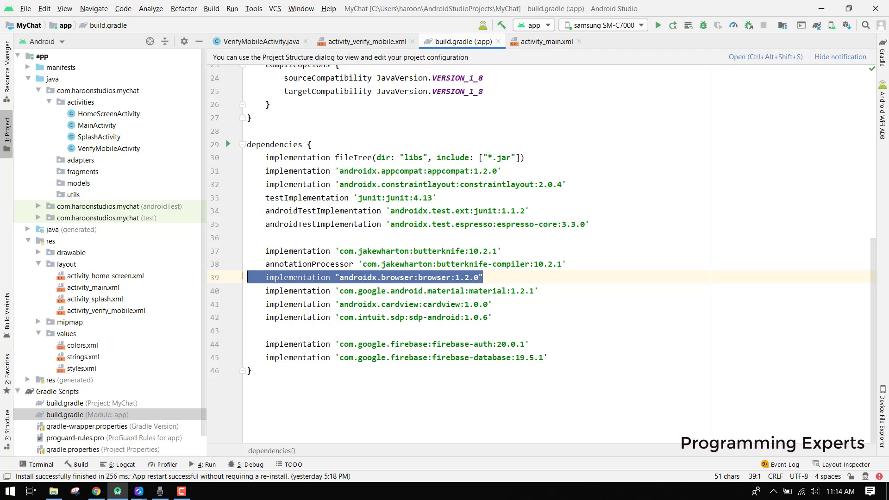
{"action": "left_click", "coordinate": [368, 264]}
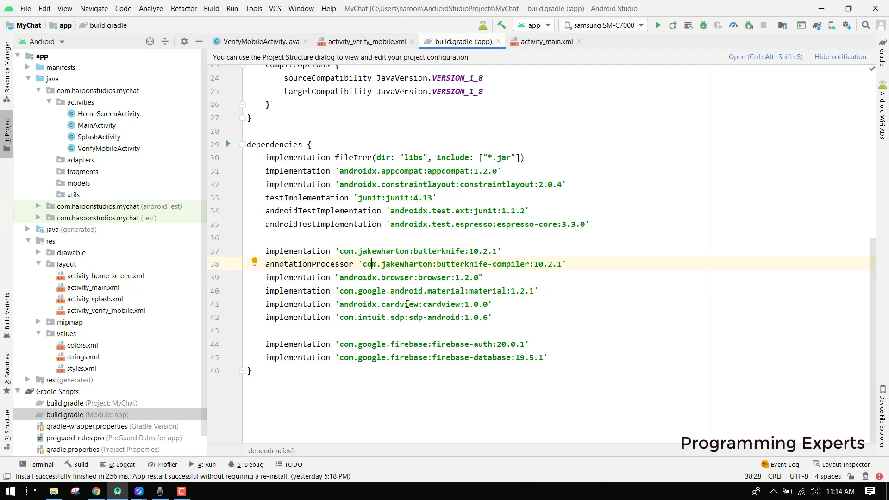
{"action": "mouse_move", "coordinate": [243, 384]}
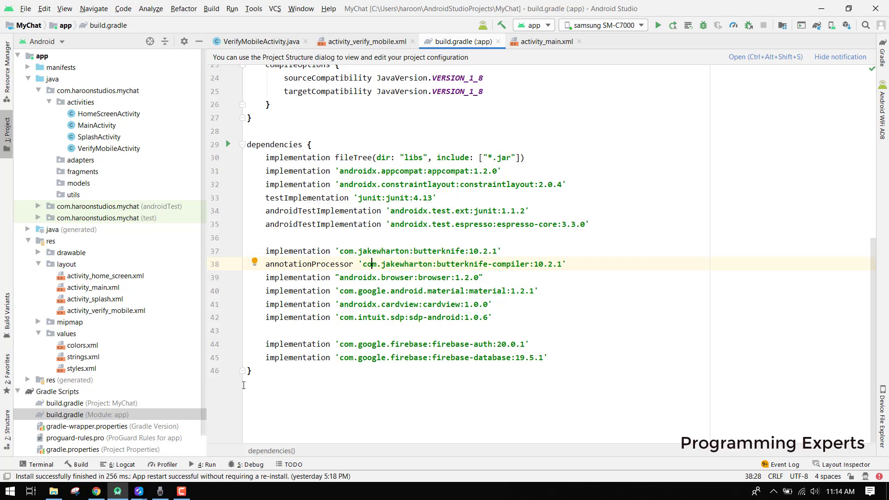